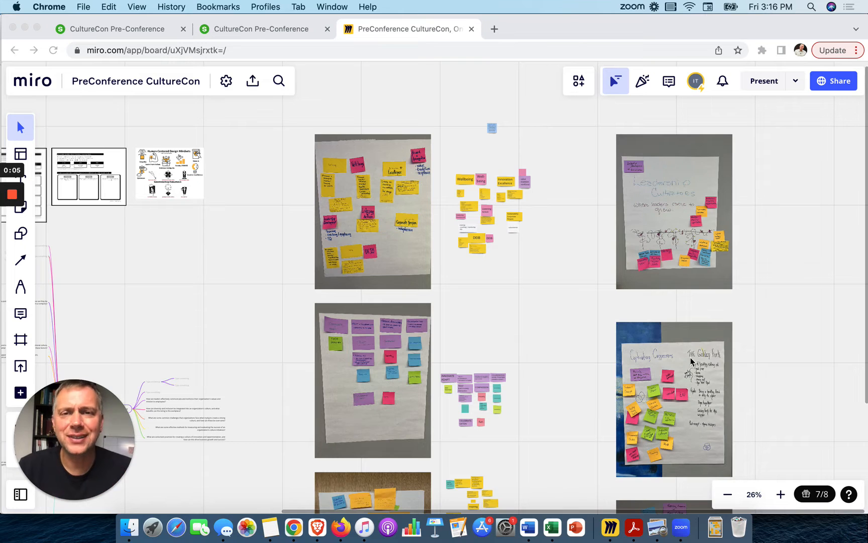
mouse_move(714, 356)
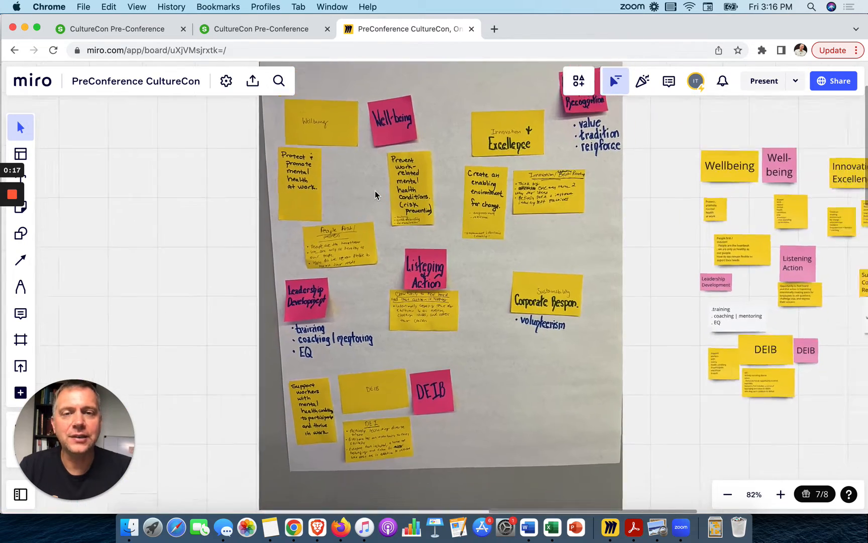
- Select the column of 57 transcribed sticky notes on the Miro board
click(727, 495)
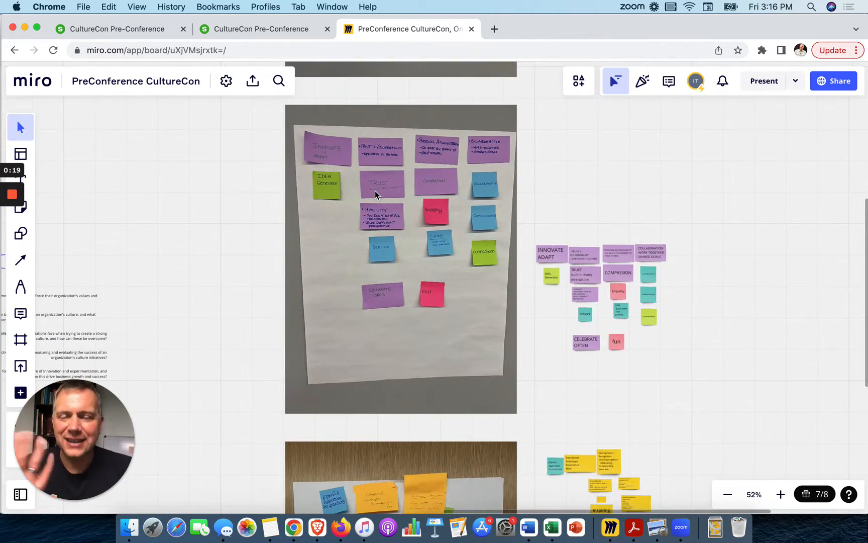
scroll(down, 3)
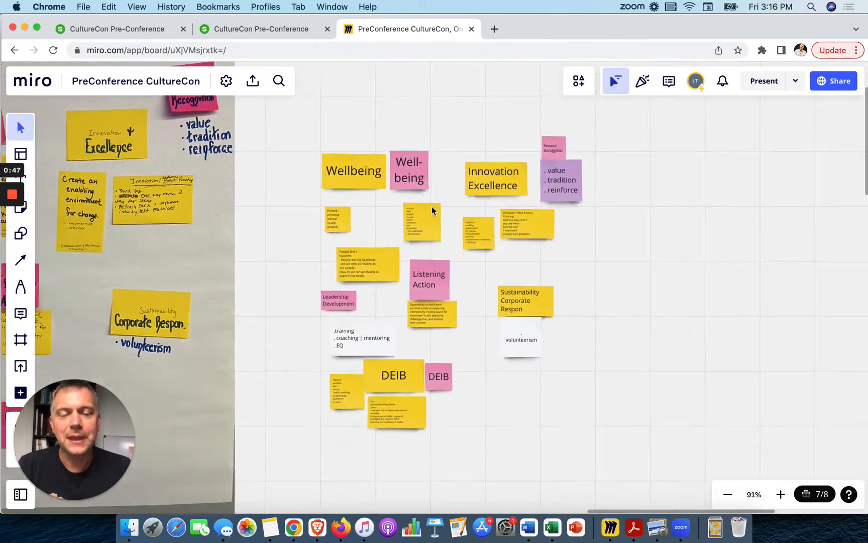
scroll(down, 3)
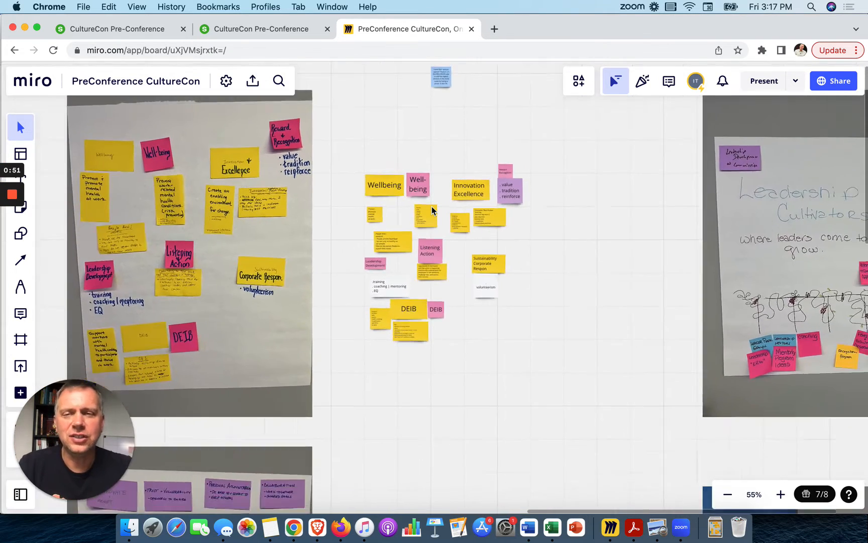
scroll(down, 3)
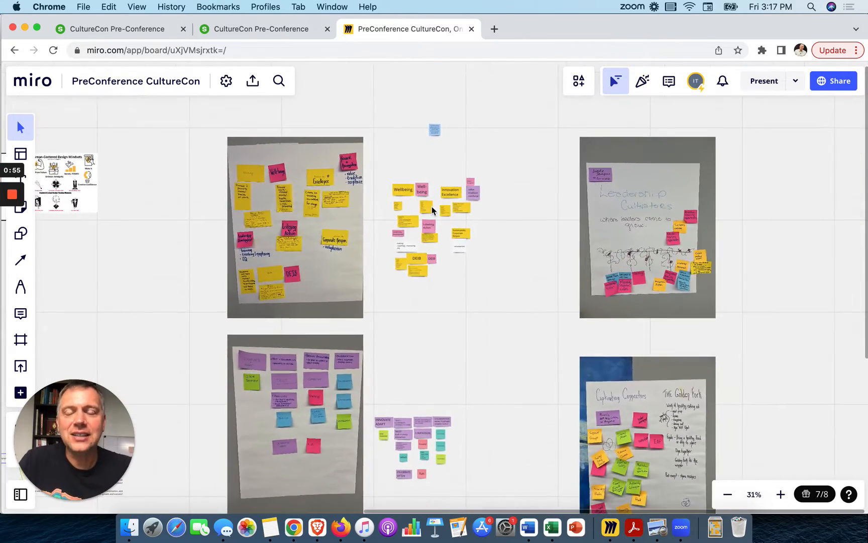
scroll(down, 3)
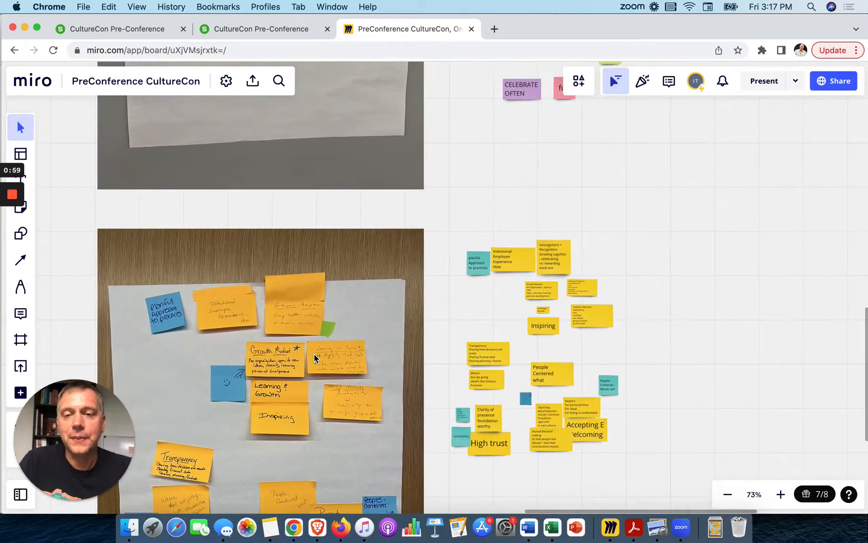
scroll(down, 3)
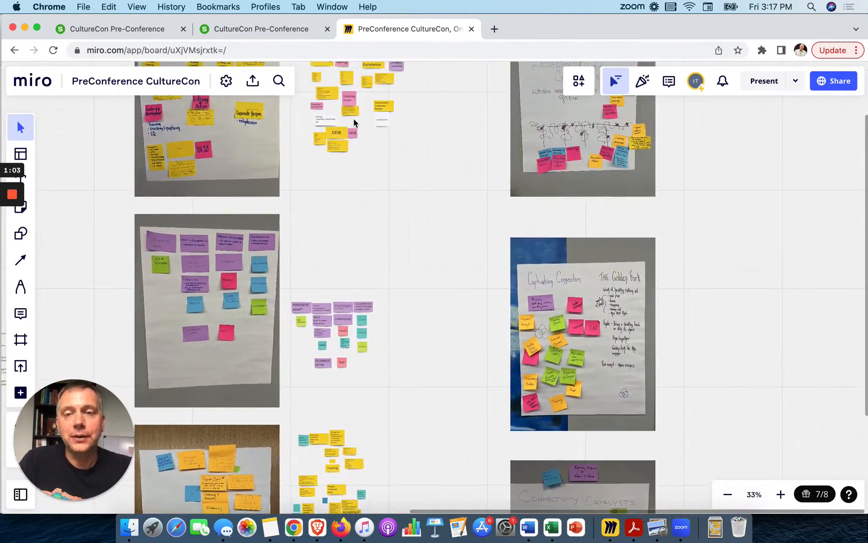
scroll(down, 3)
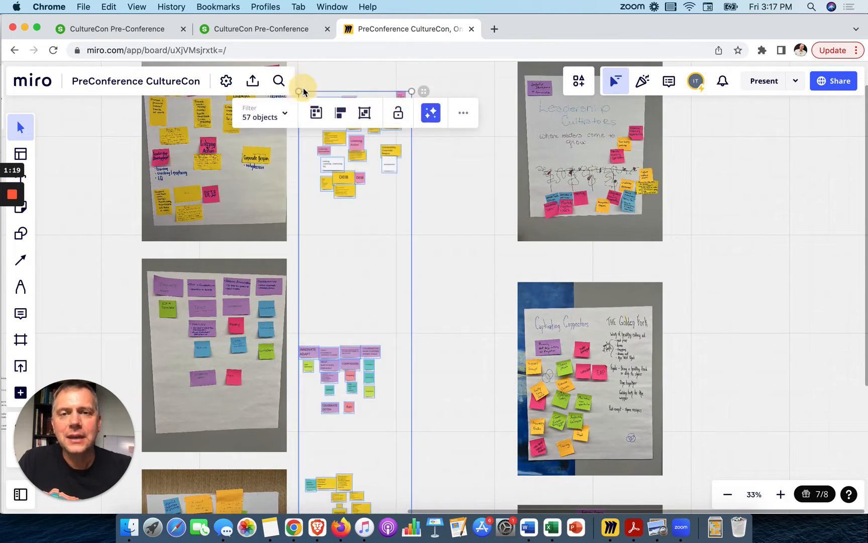
- Export the selected sticky notes to a CSV file, then copy them for pasting
click(463, 112)
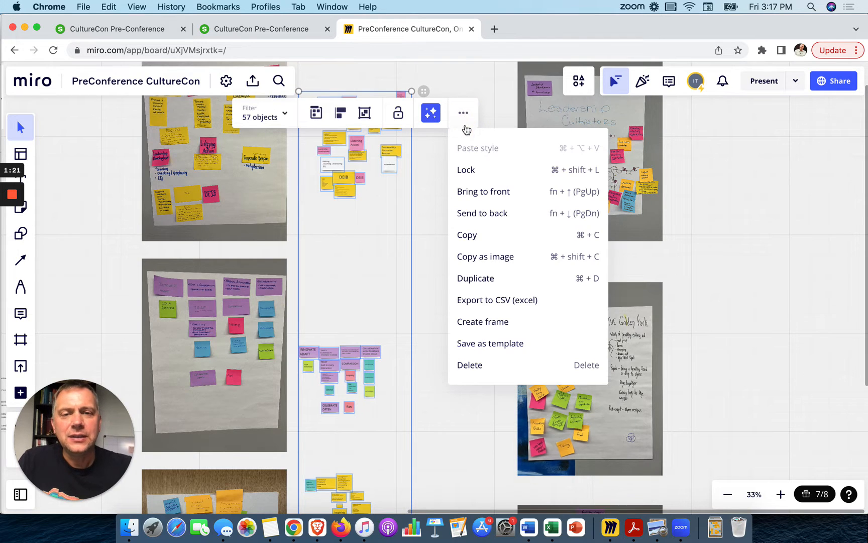
mouse_move(496, 300)
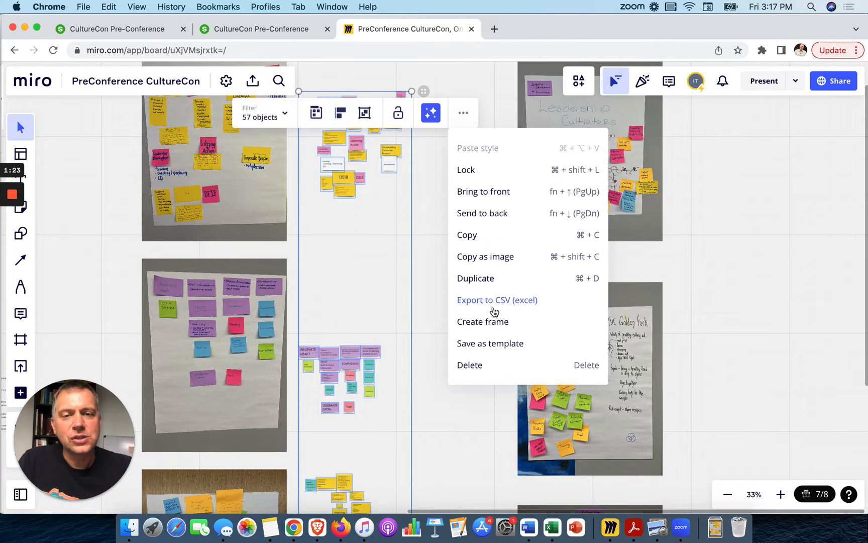
mouse_move(490, 246)
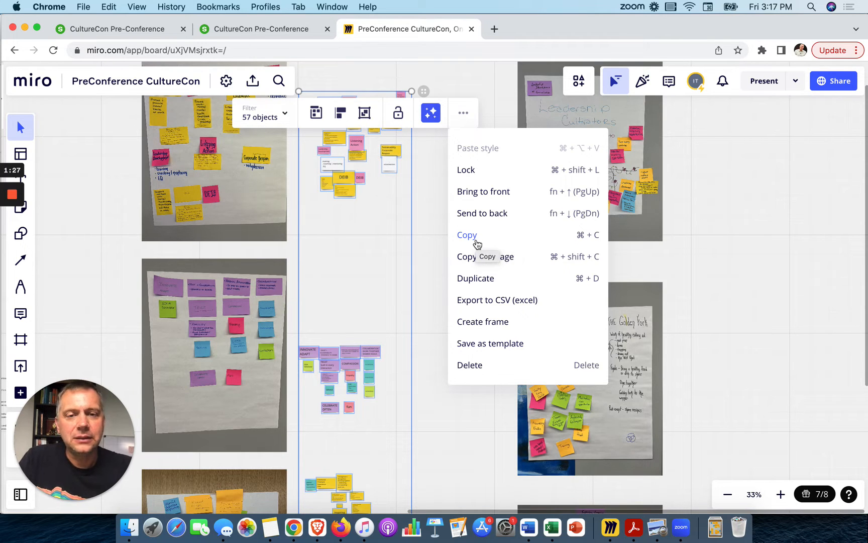
mouse_move(476, 288)
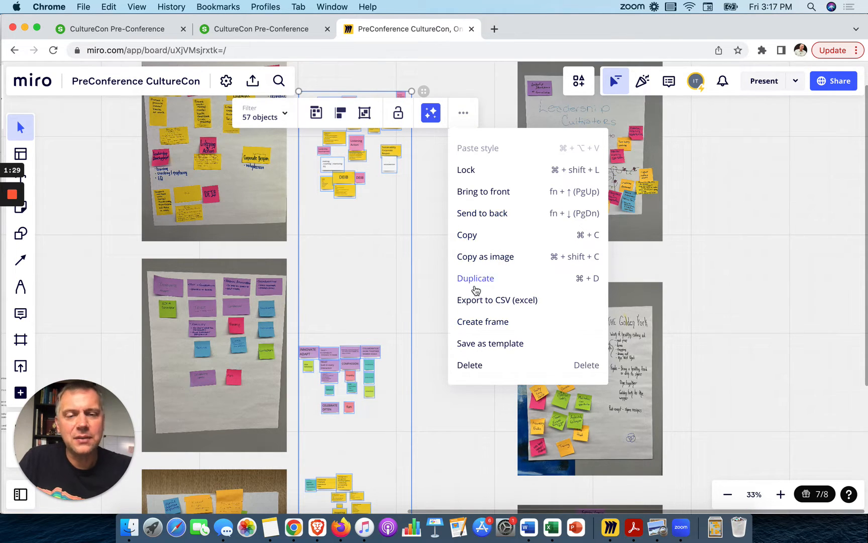
click(480, 304)
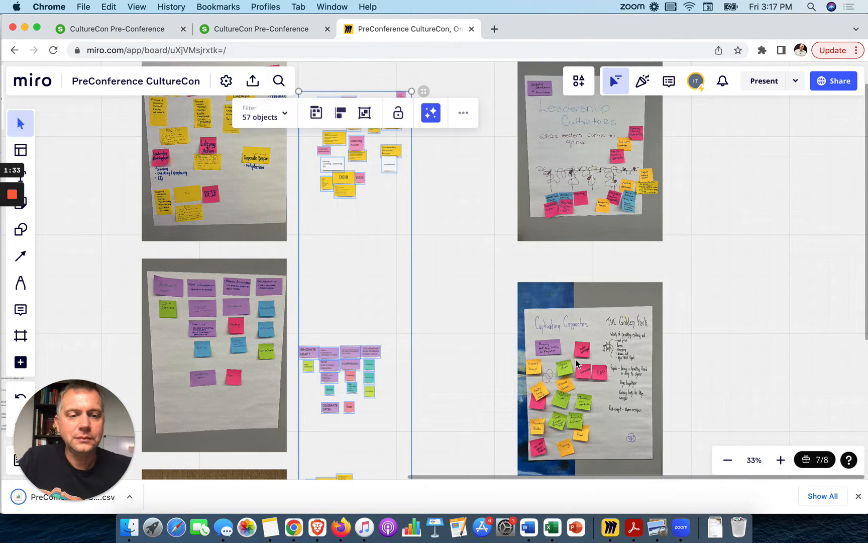
mouse_move(633, 527)
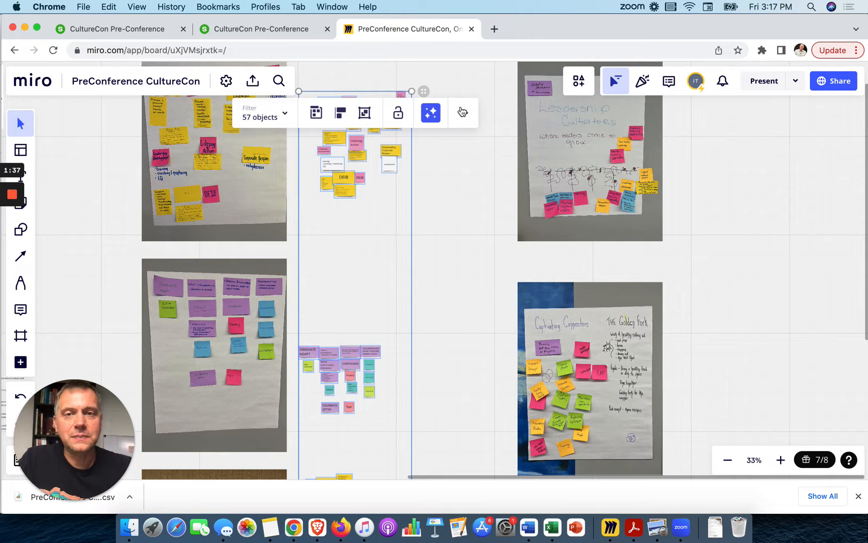
click(463, 112)
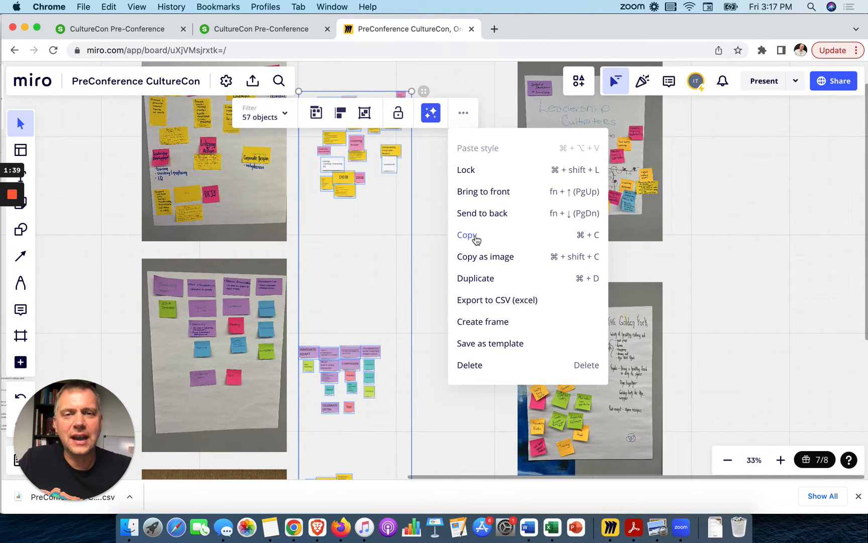
click(407, 238)
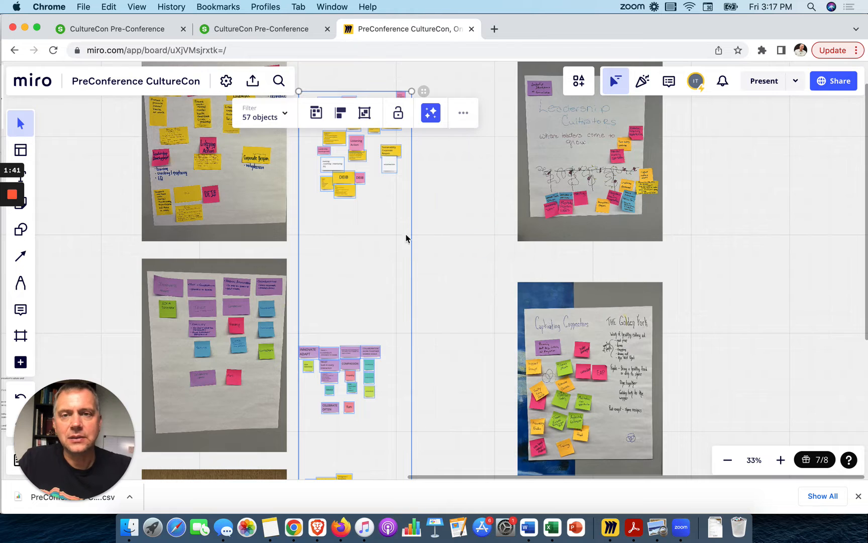
right_click(381, 242)
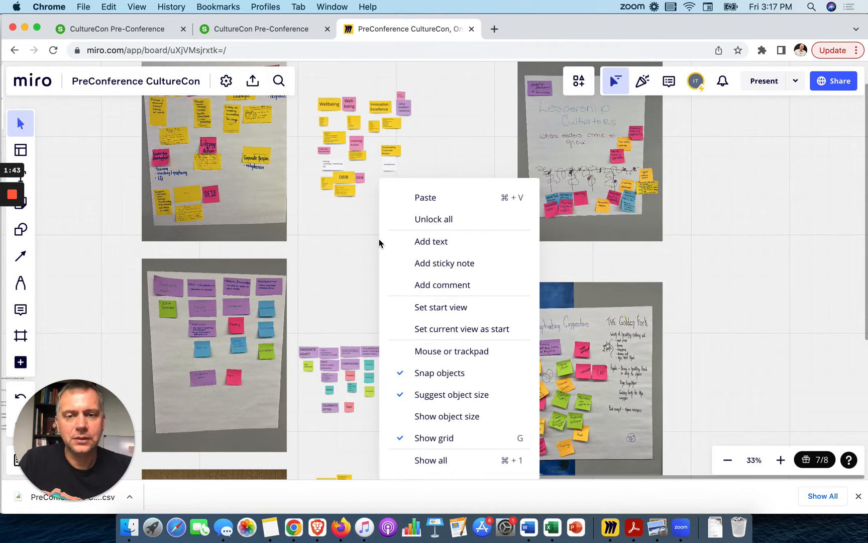
mouse_move(408, 527)
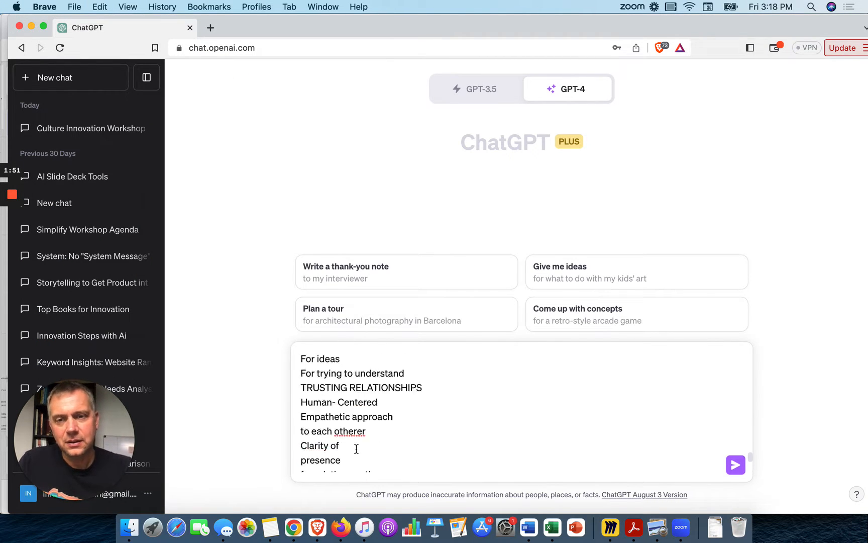
- Scroll through the pasted sticky-note text in the GPT-4 message box, leaving a blank first line
scroll(down, 3)
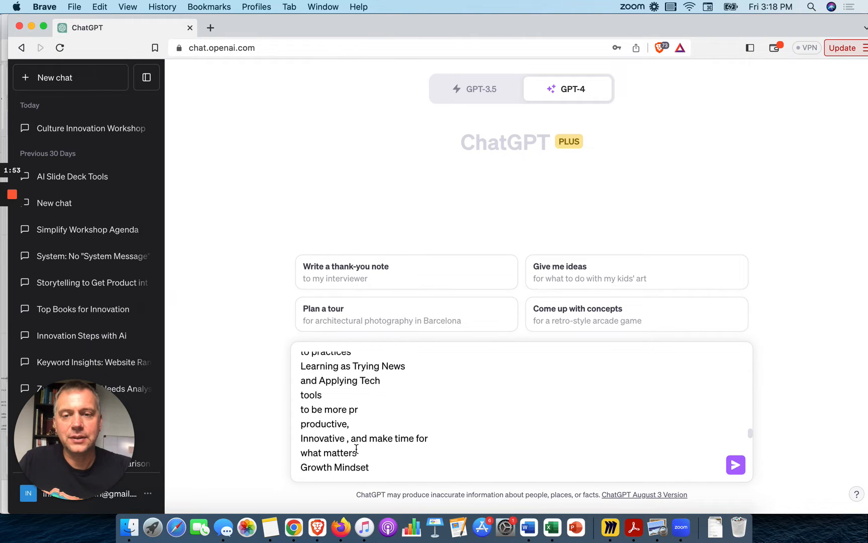
scroll(down, 3)
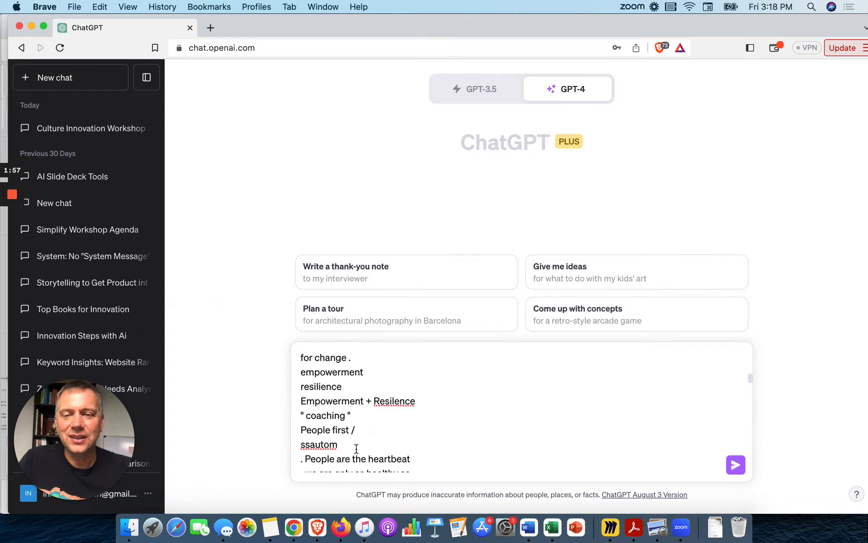
scroll(down, 3)
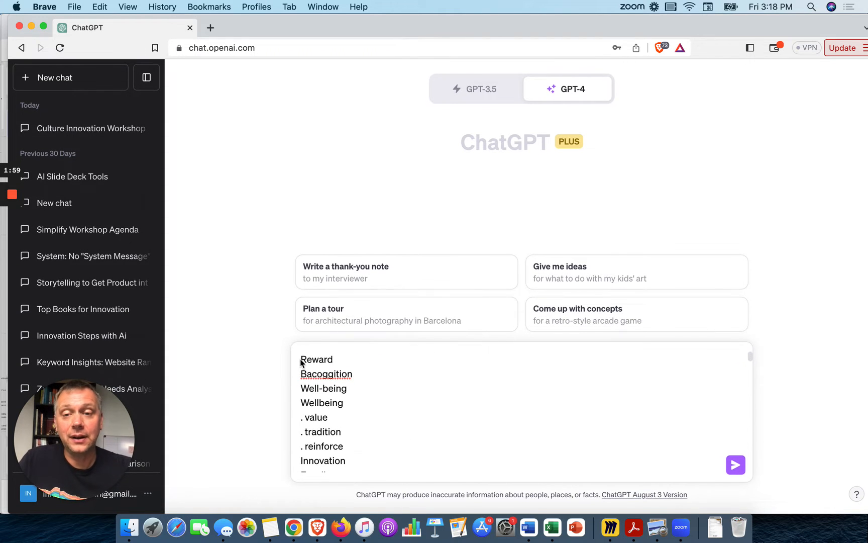
scroll(down, 3)
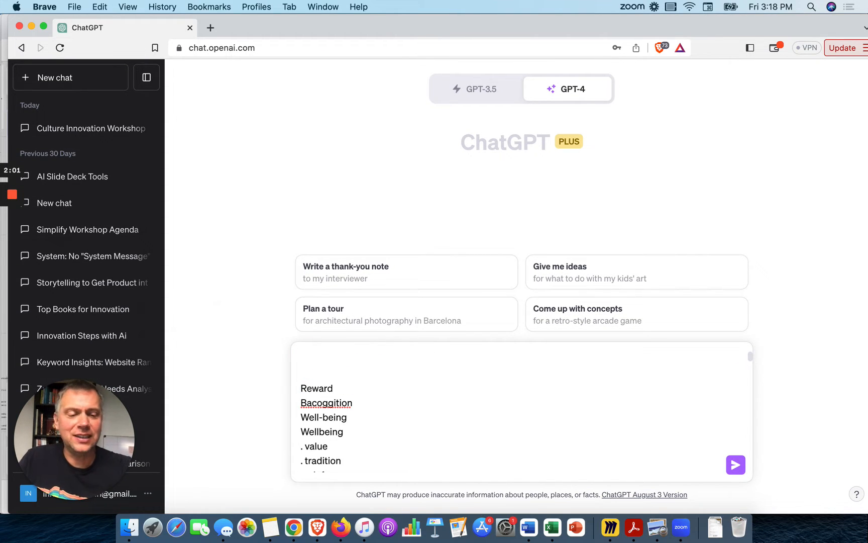
scroll(down, 3)
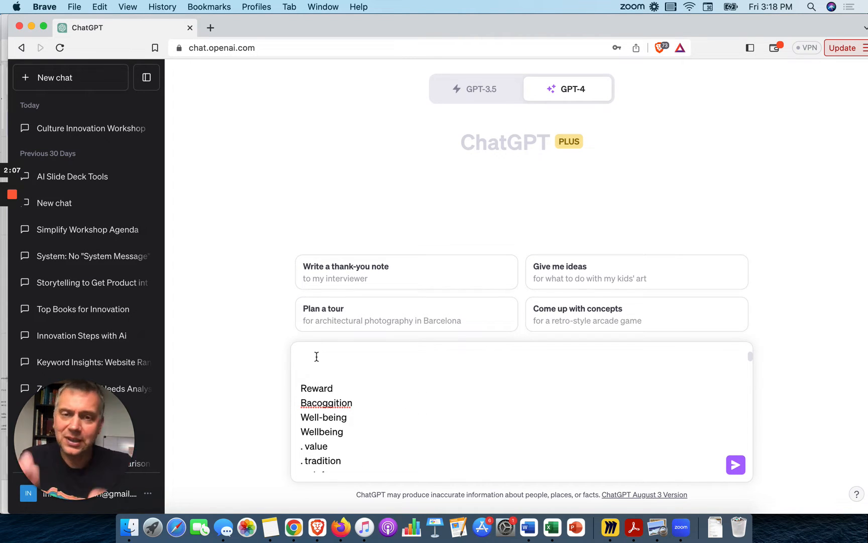
- Write that I led an activity where people put up sticky notes for a positive organizational culture they visualized
text(I le)
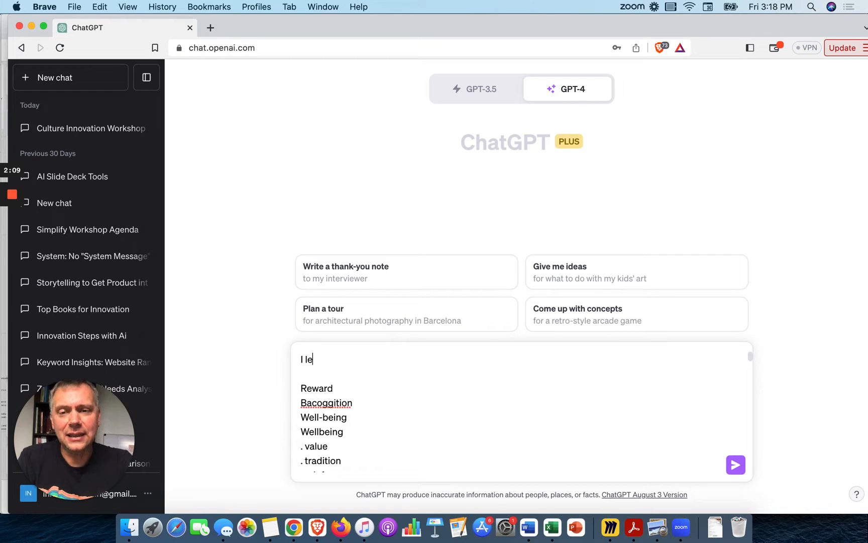
text(d)
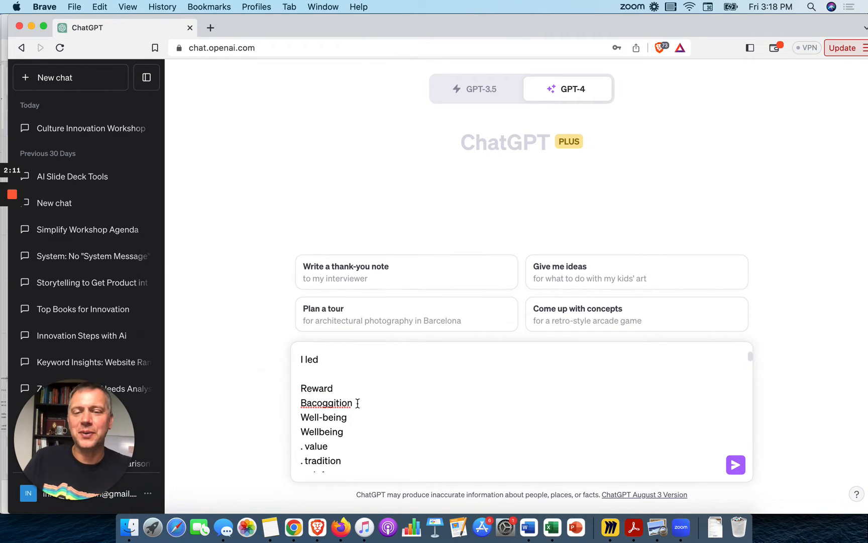
double_click(327, 403)
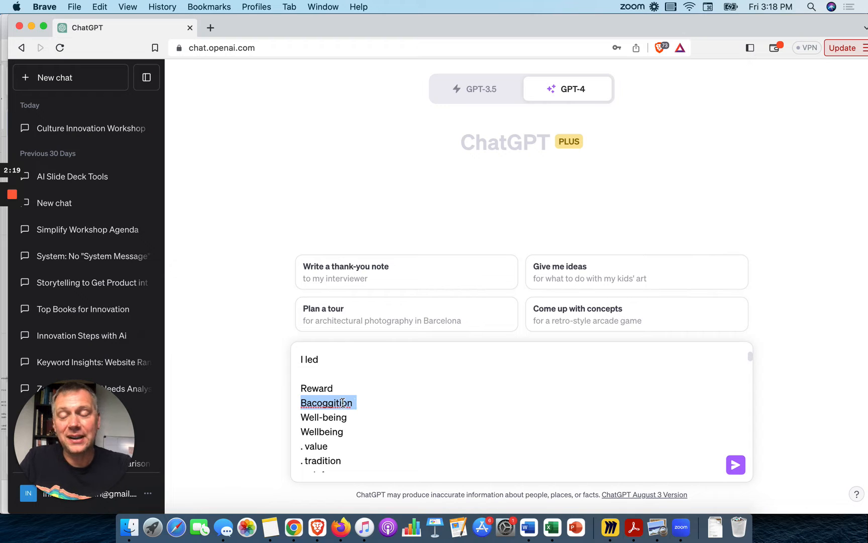
mouse_move(348, 361)
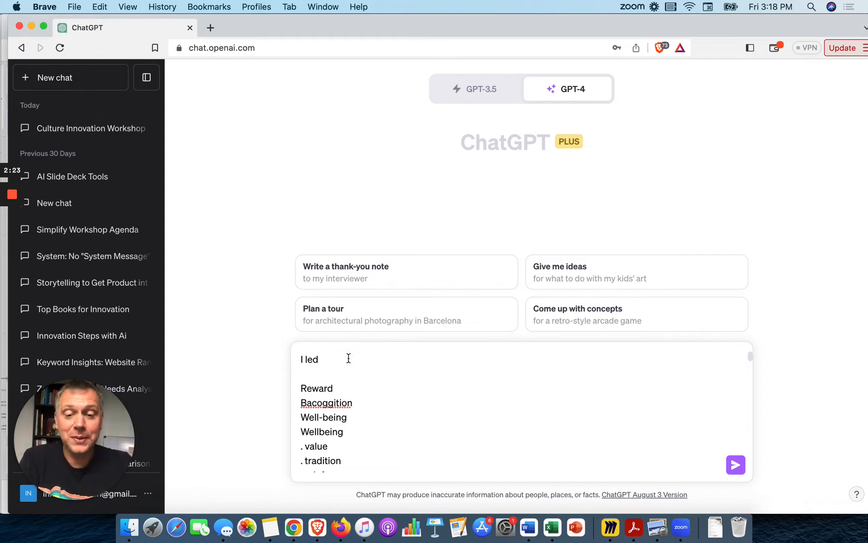
text(an activ)
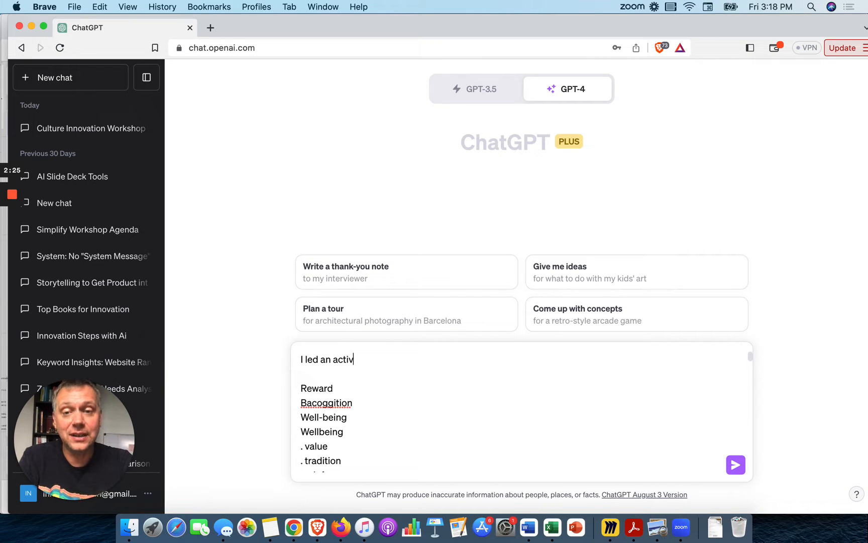
text(ity where peo)
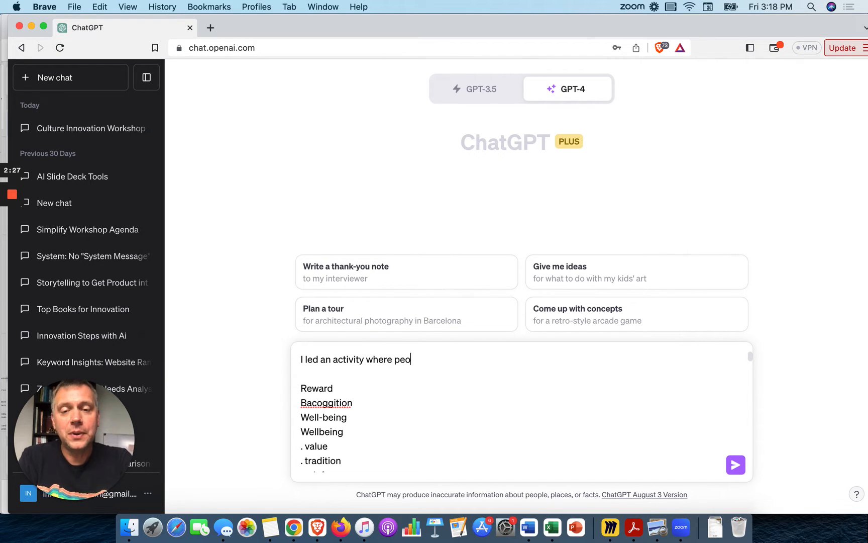
text(ple put)
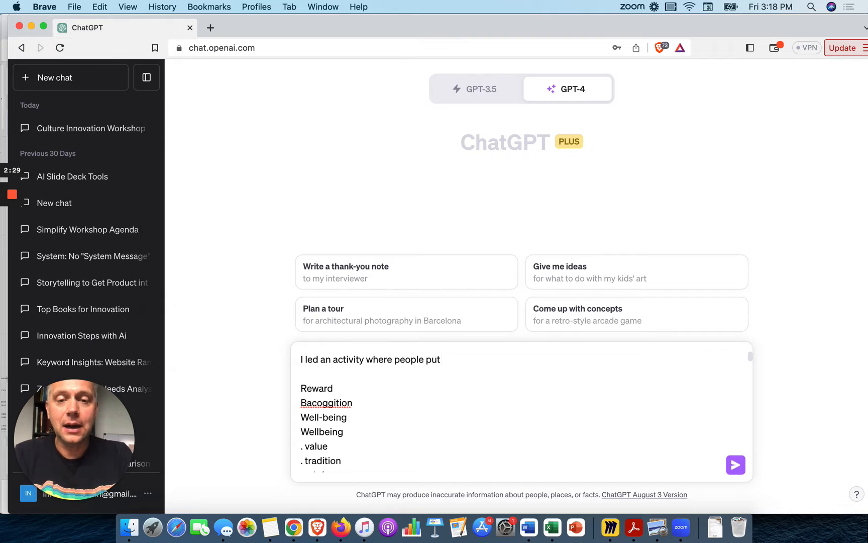
text(up sticky no)
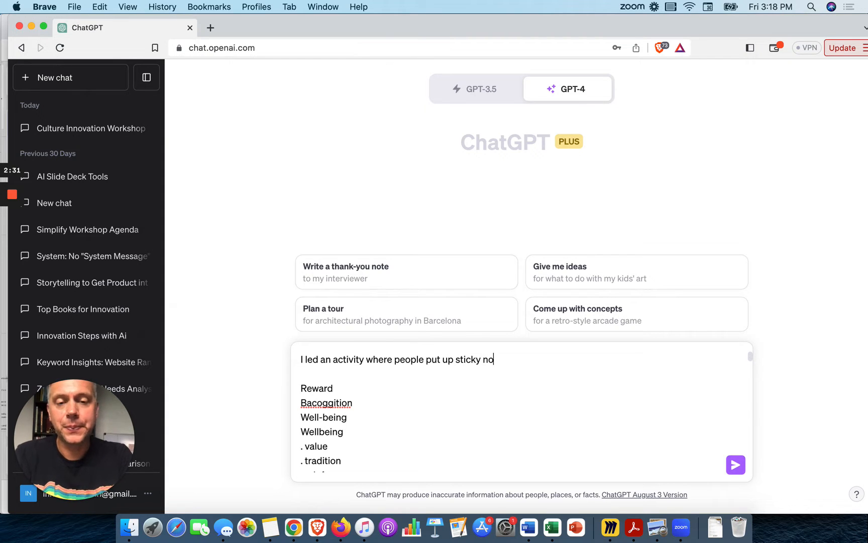
text(tes for the elem)
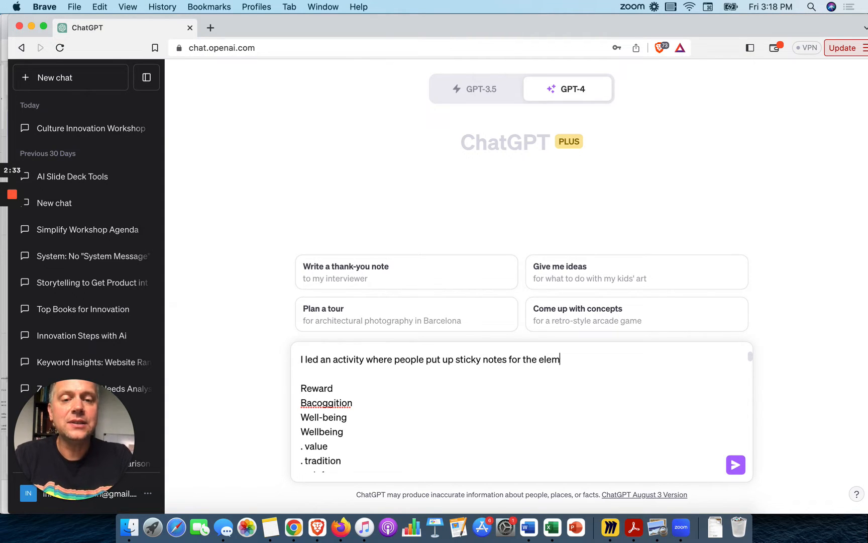
text(ents of a positi)
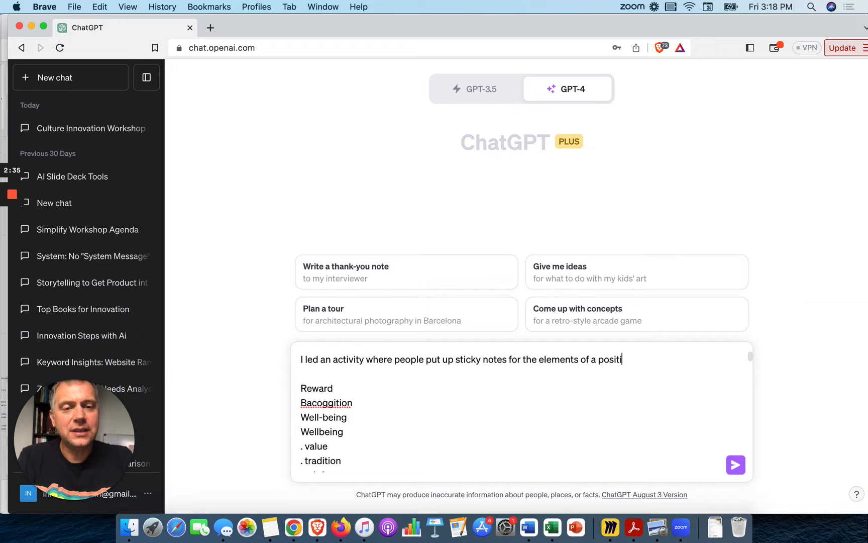
text(ve organizational)
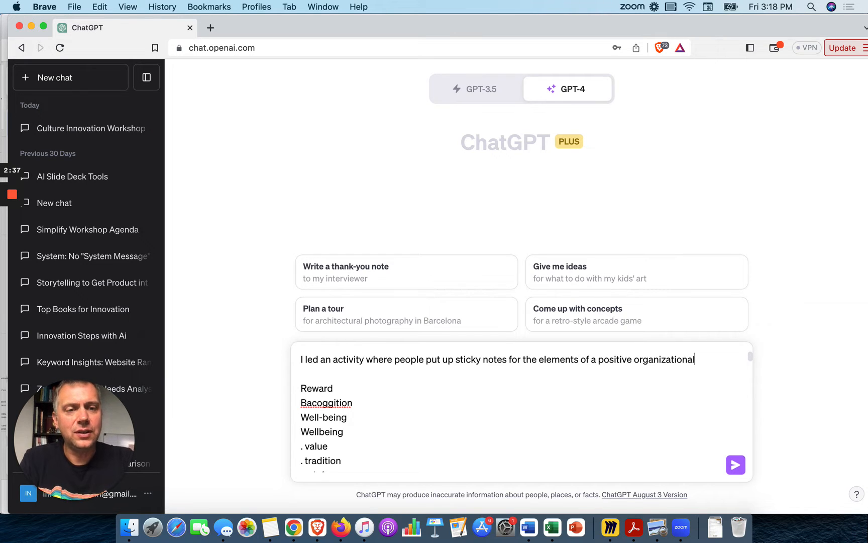
text(culture t)
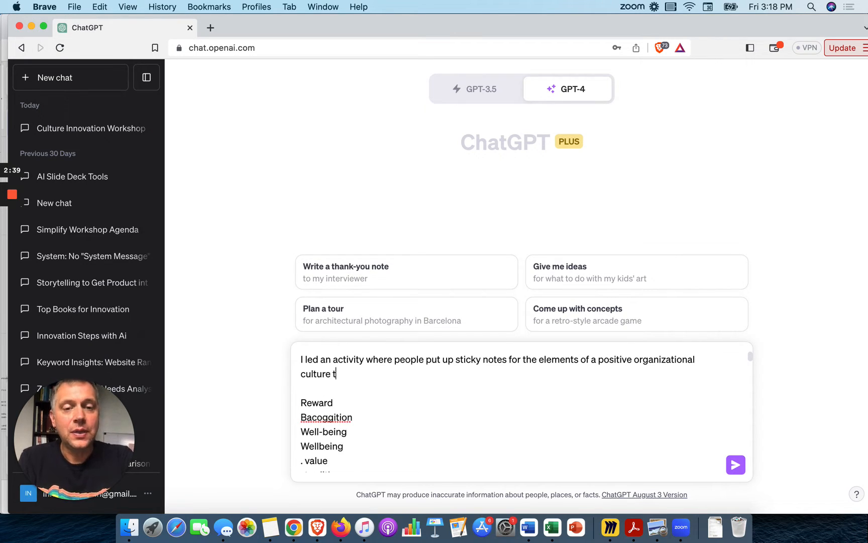
text(hey visualize)
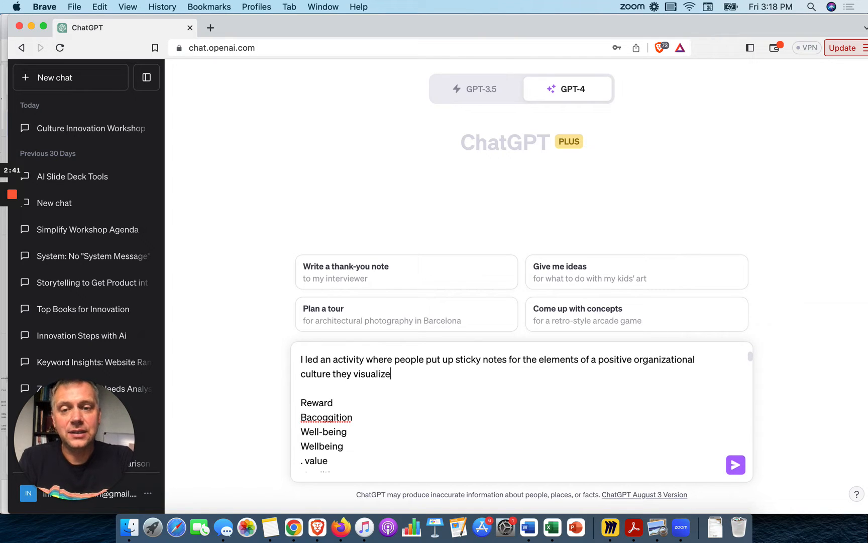
text(d. Here)
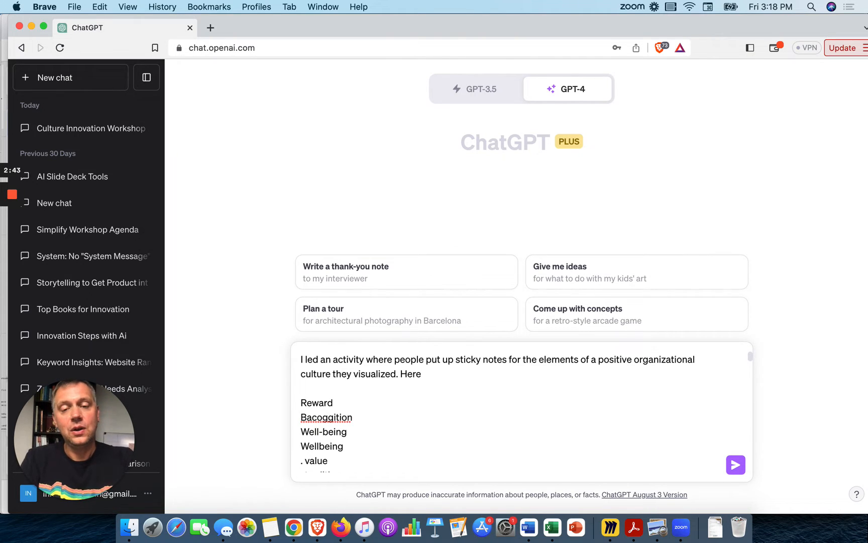
- Ask to theme the notes, write a report on the group's vision, and name the top elements; here is the data
text(was)
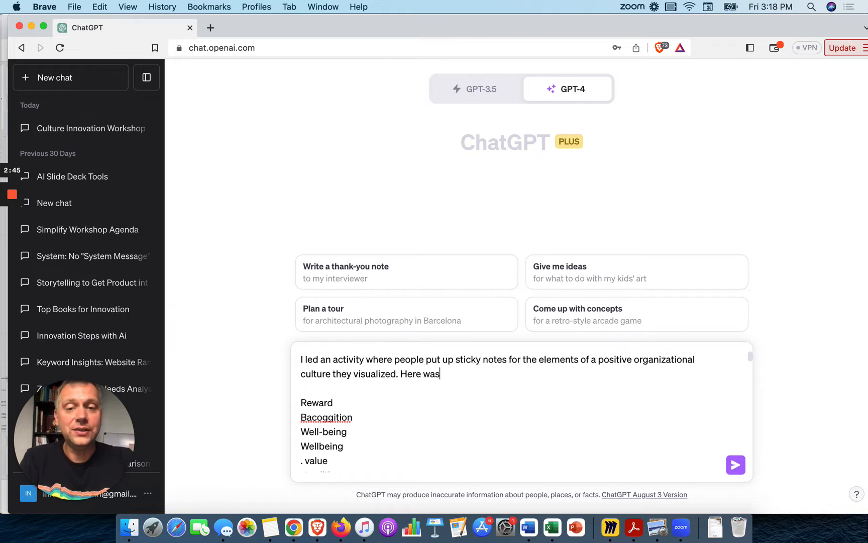
text(the text f)
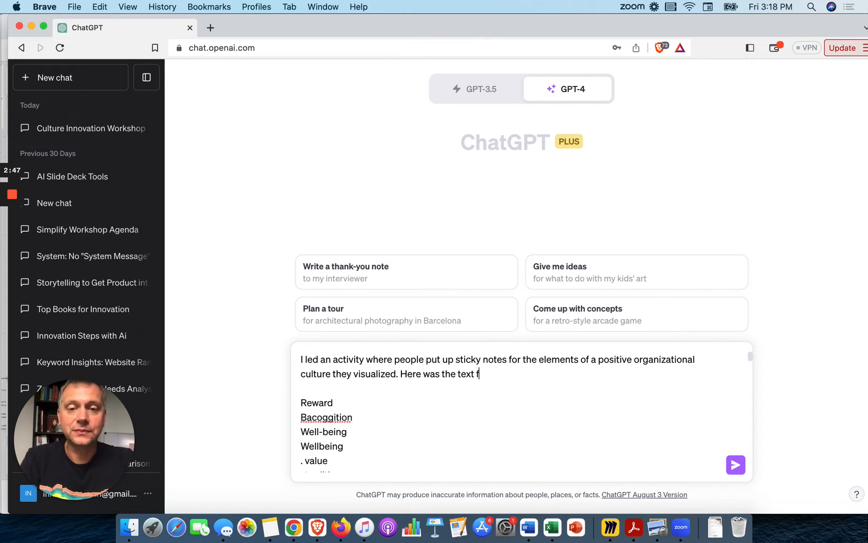
text(rom the different)
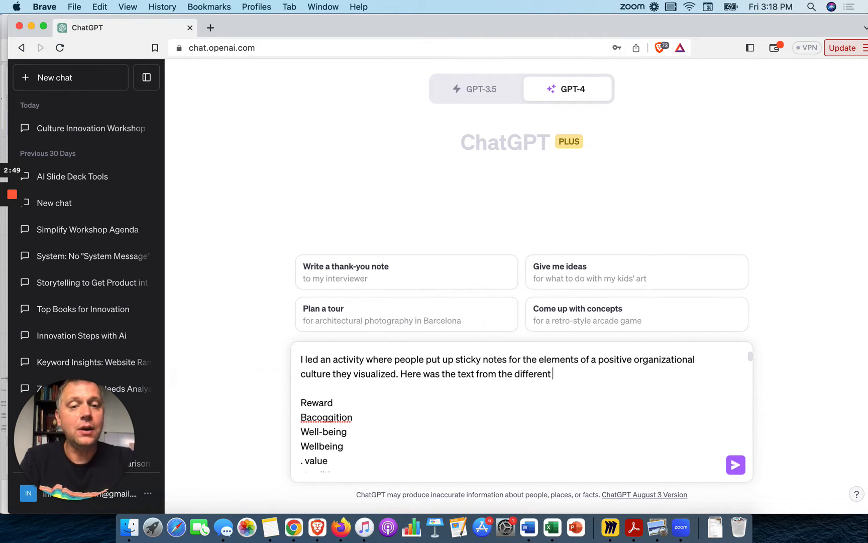
text(notes. Plea)
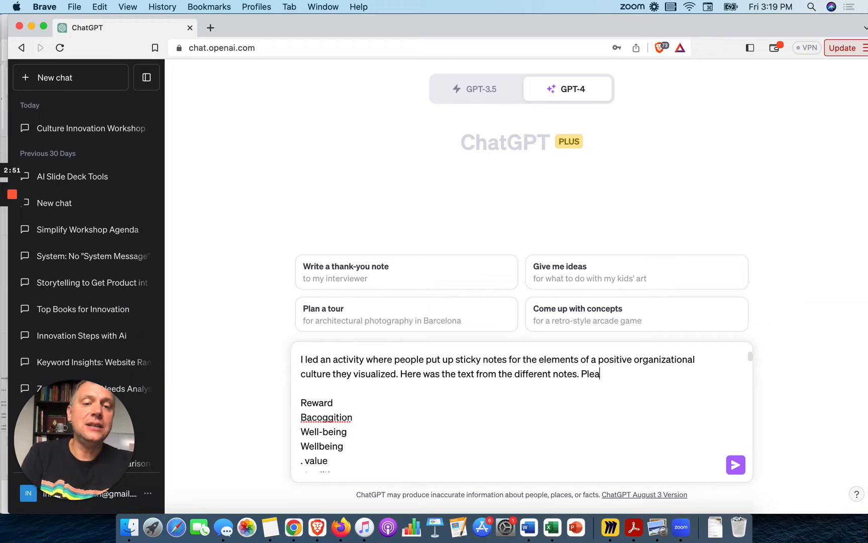
text(se theme t)
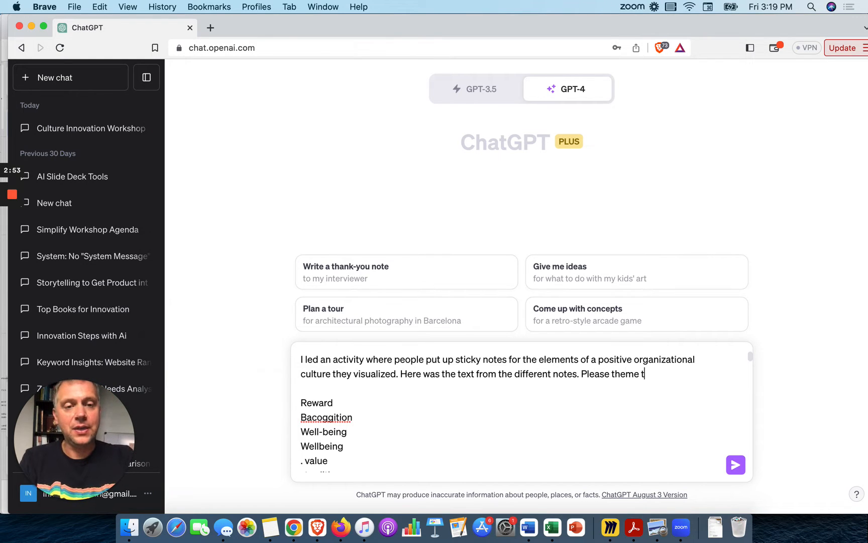
text(hem and write a r)
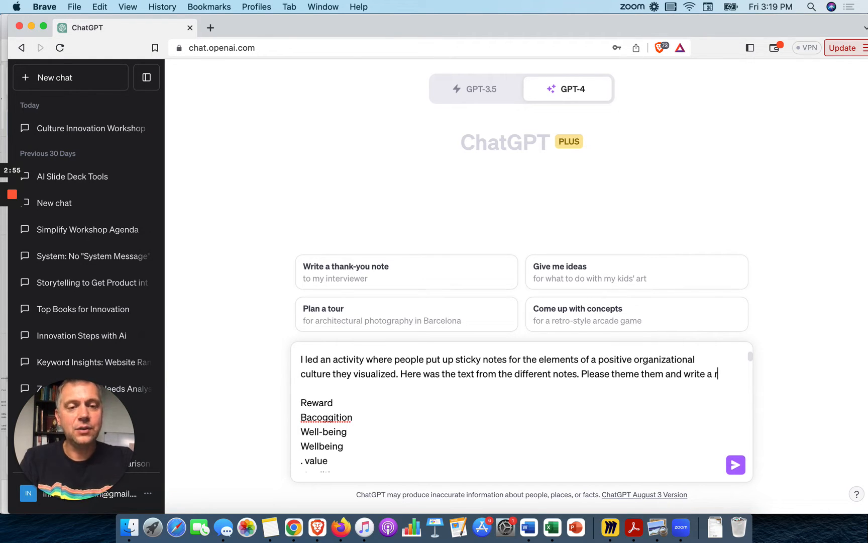
text(eport about the g)
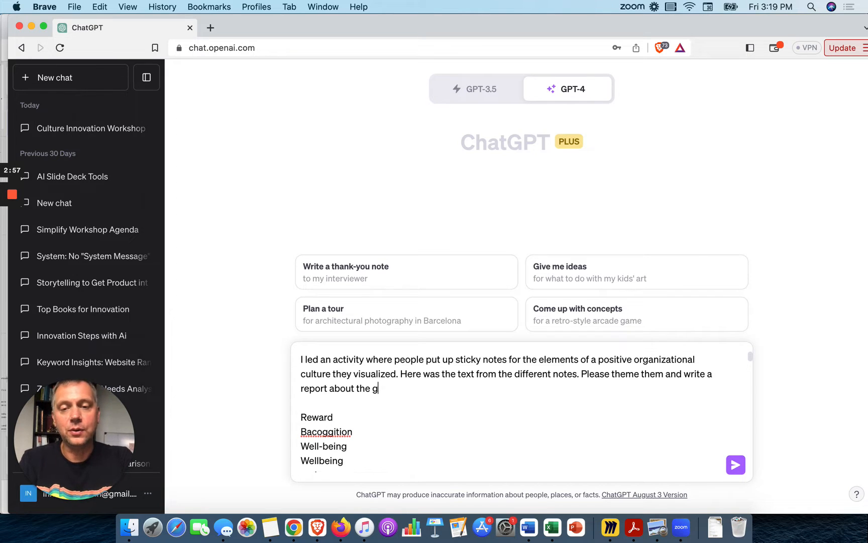
text(roup's vision)
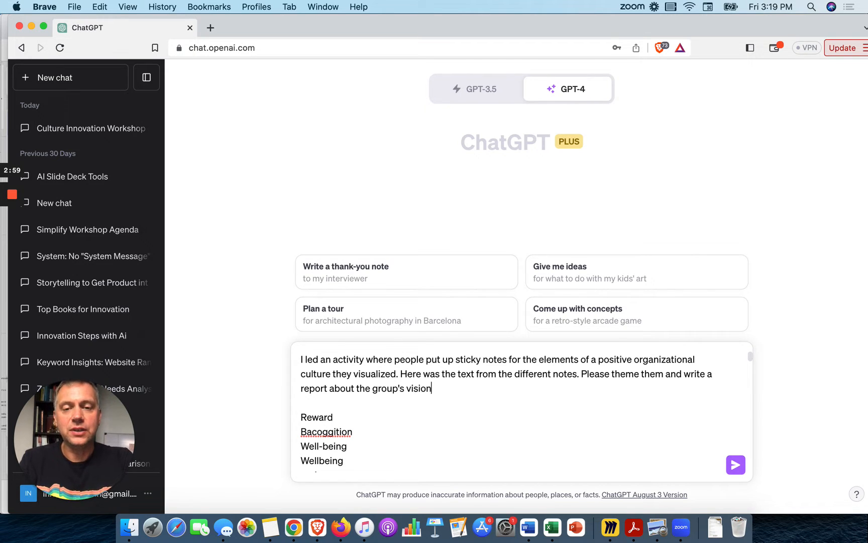
text(for a pos)
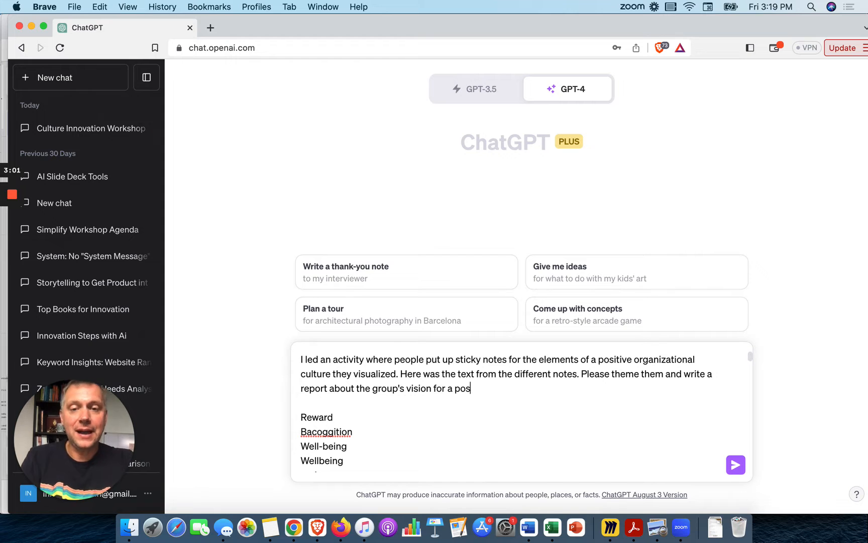
text(itive organizational culture.)
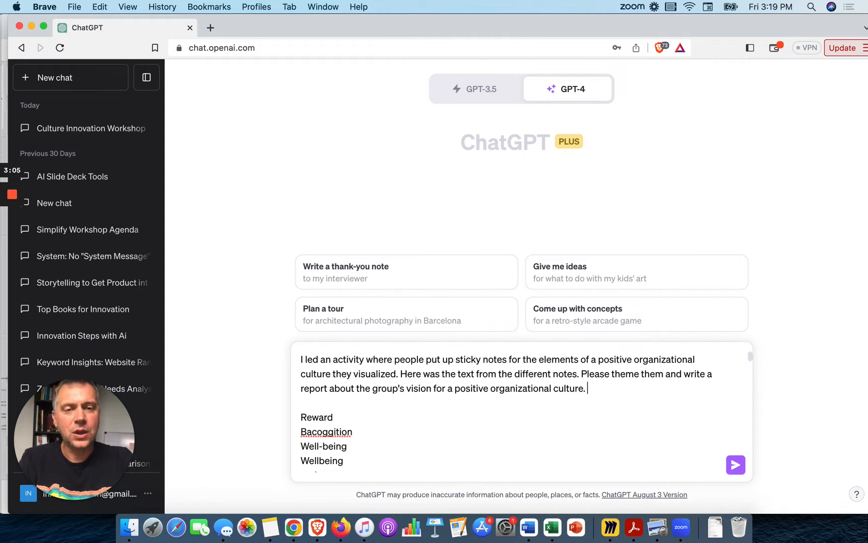
text(What were the top)
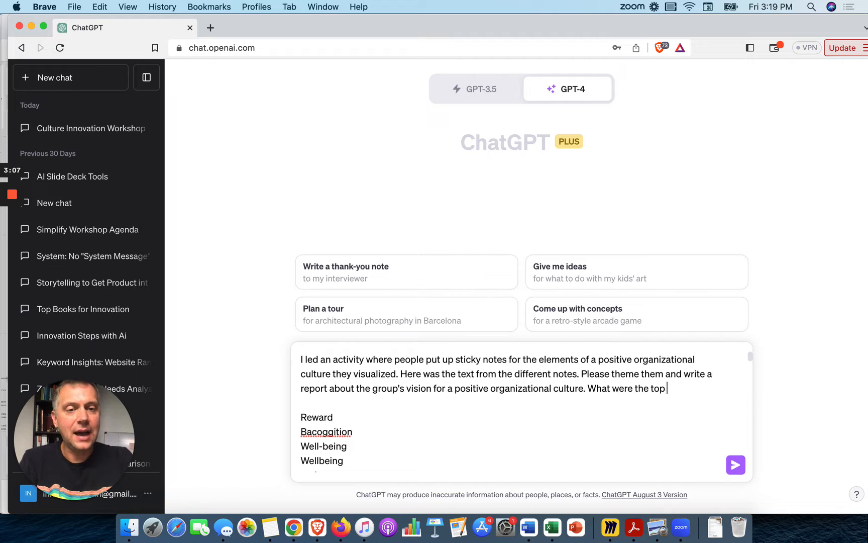
text(alem)
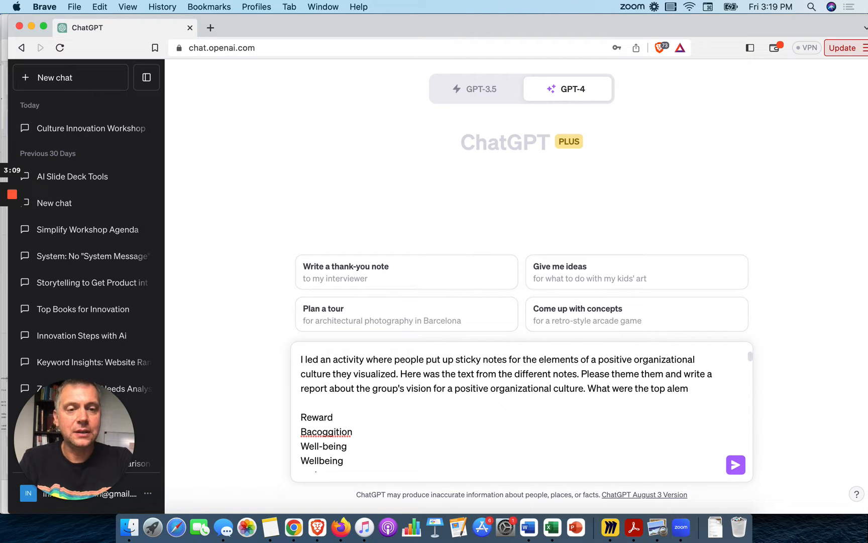
text(elements)
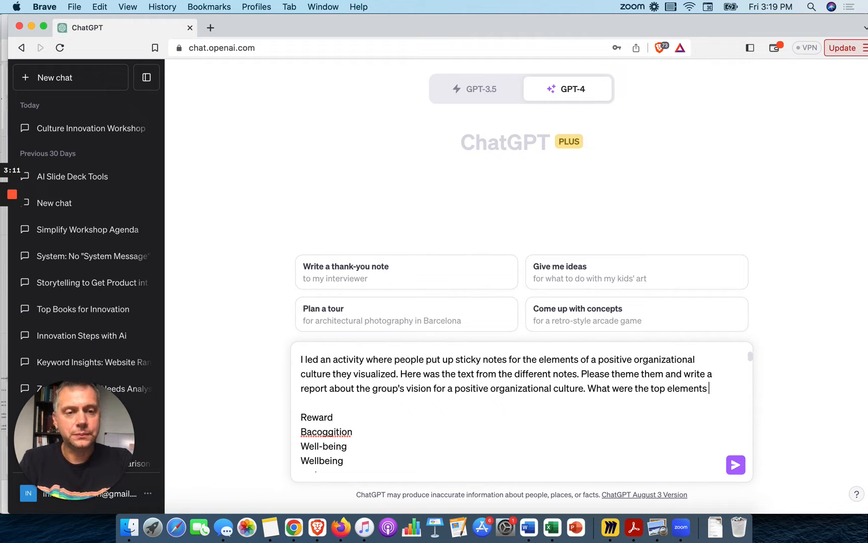
text(of it? Her)
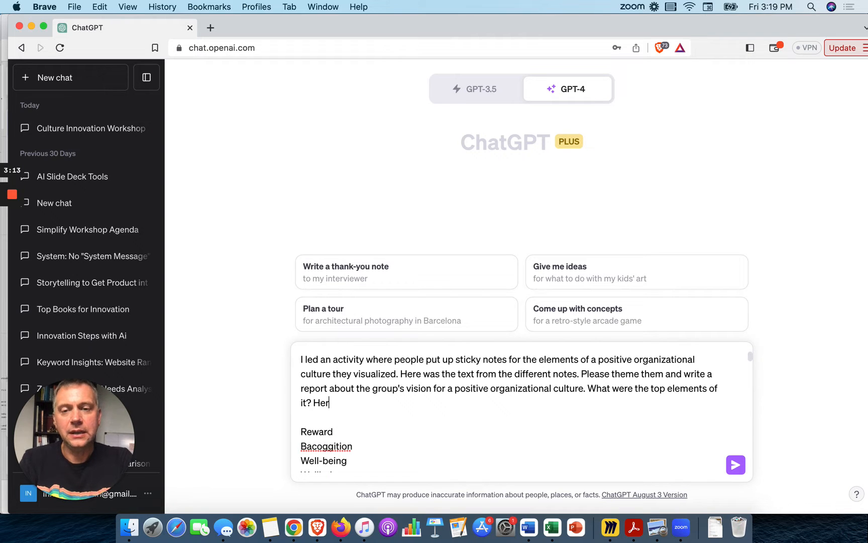
text(e is the data)
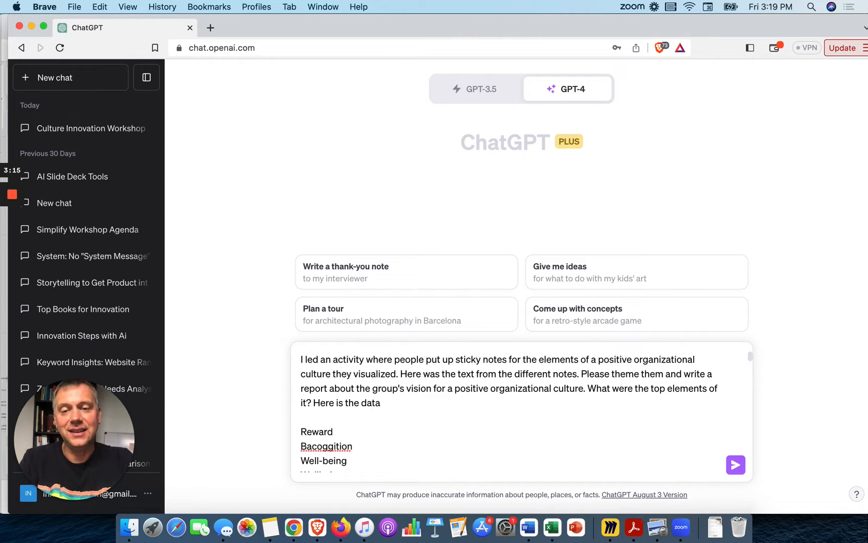
- Insert the missing word 'enabling' after 'Create an' in the pasted sticky-note data
scroll(down, 3)
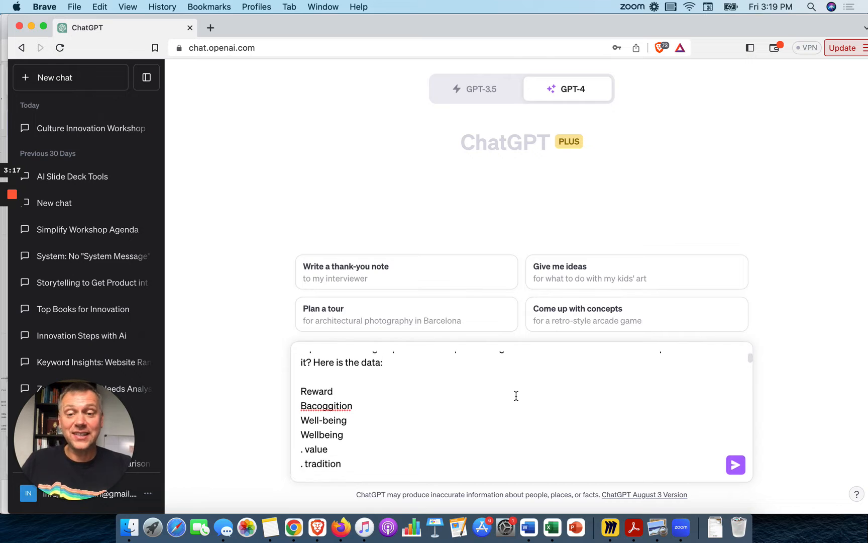
scroll(down, 3)
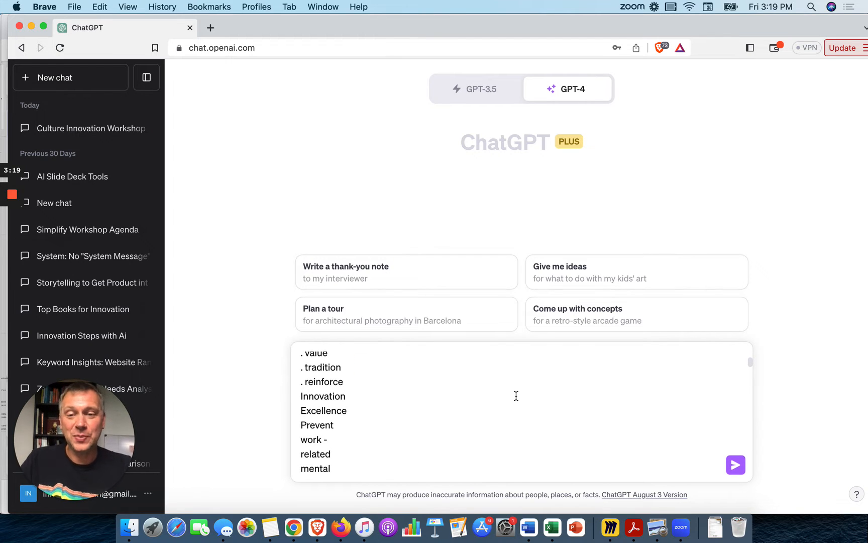
scroll(up, 3)
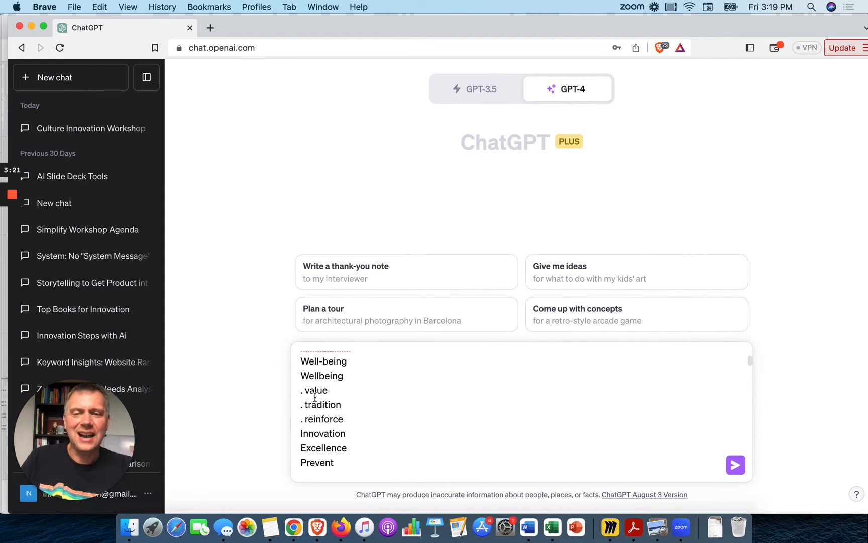
scroll(up, 3)
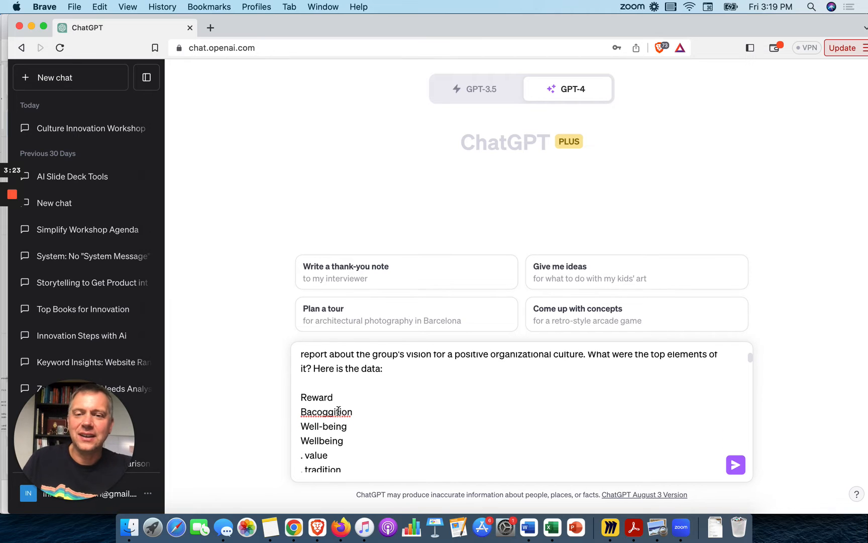
scroll(down, 3)
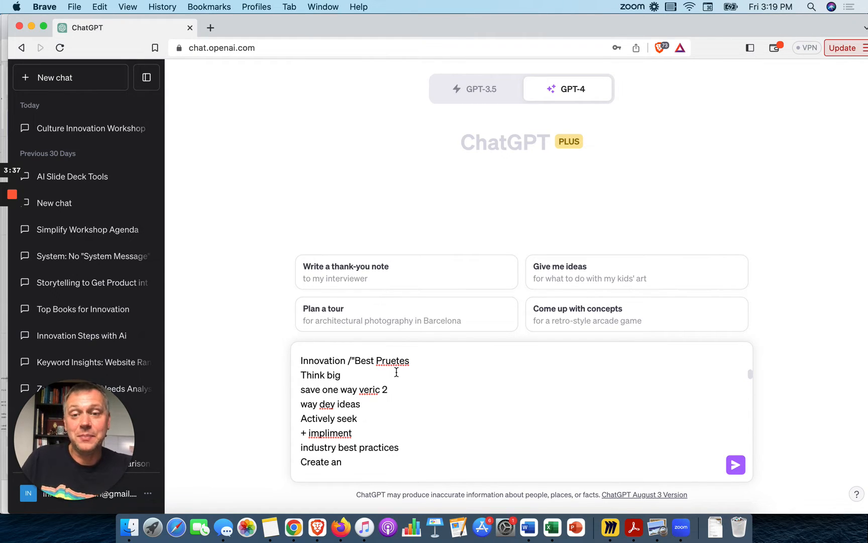
text(enabling)
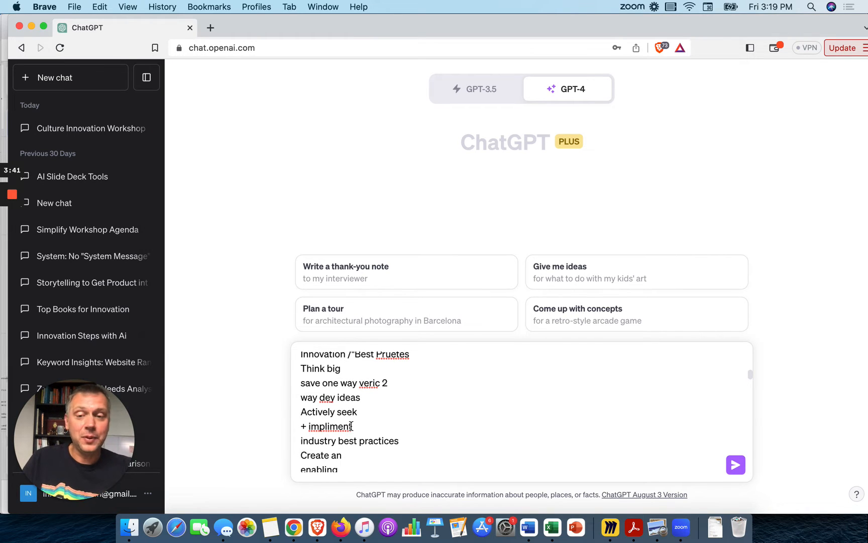
scroll(down, 3)
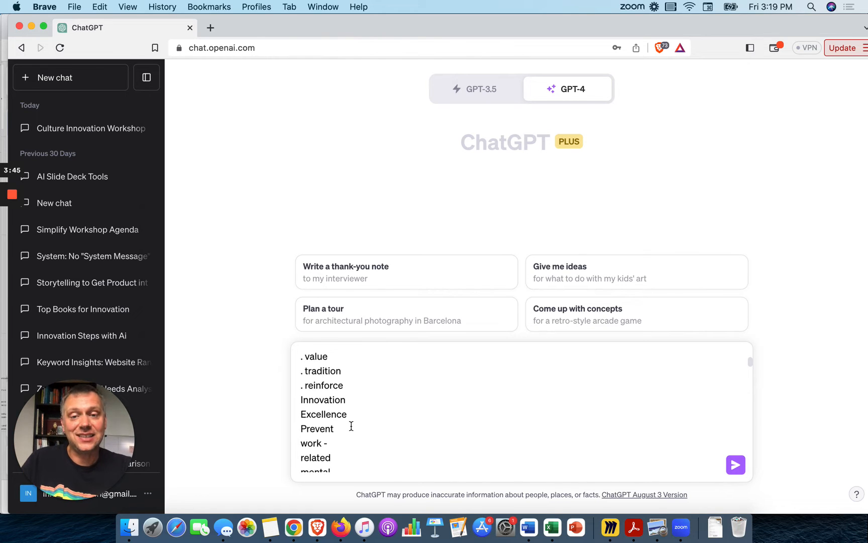
scroll(down, 3)
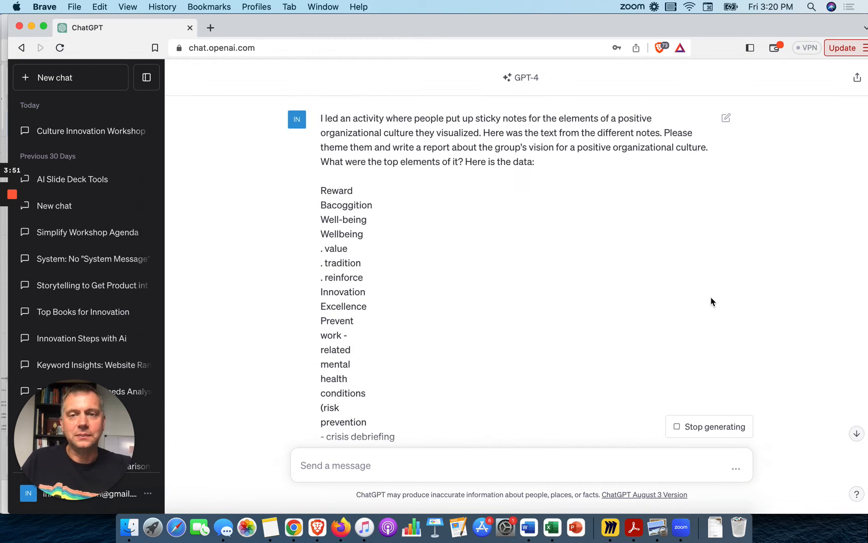
- Send the prompt and scroll the posted message while GPT-4 starts generating themes
scroll(down, 3)
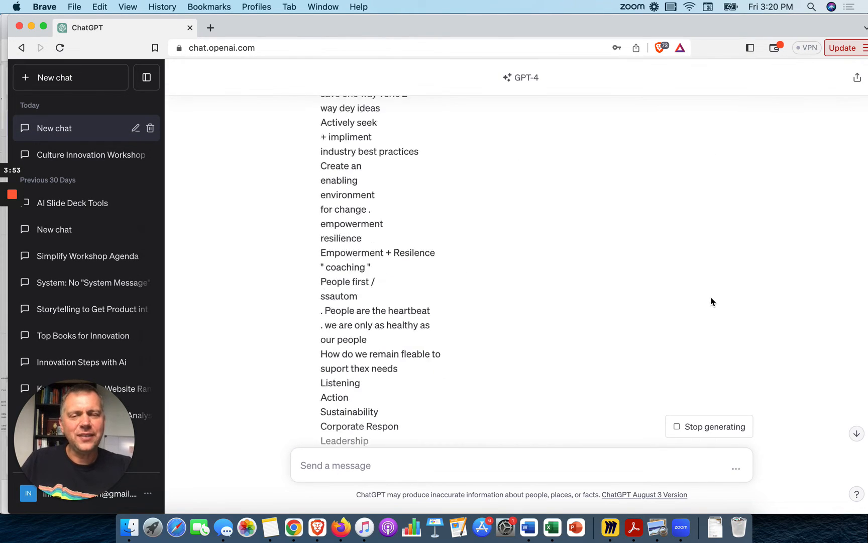
scroll(up, 3)
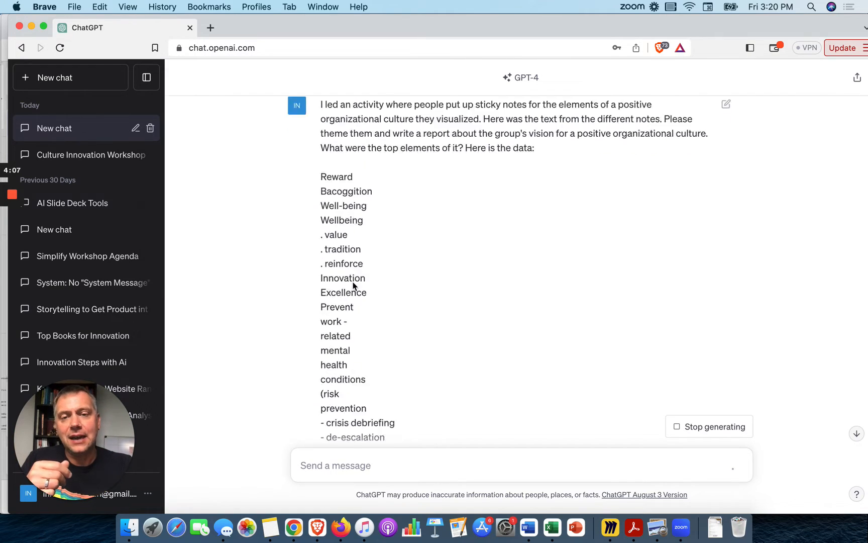
scroll(down, 3)
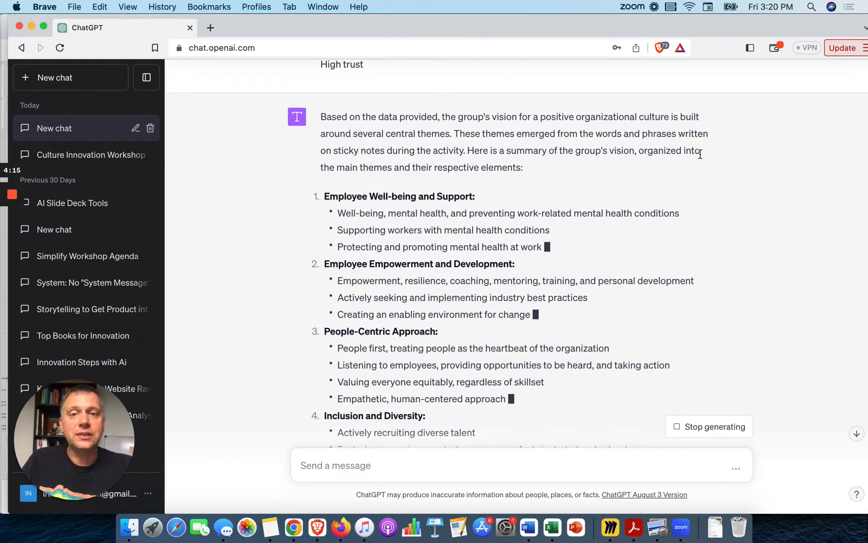
- Scroll through the reply as it completes thirteen themes through Shared Decision-making and a top-elements summary
scroll(up, 3)
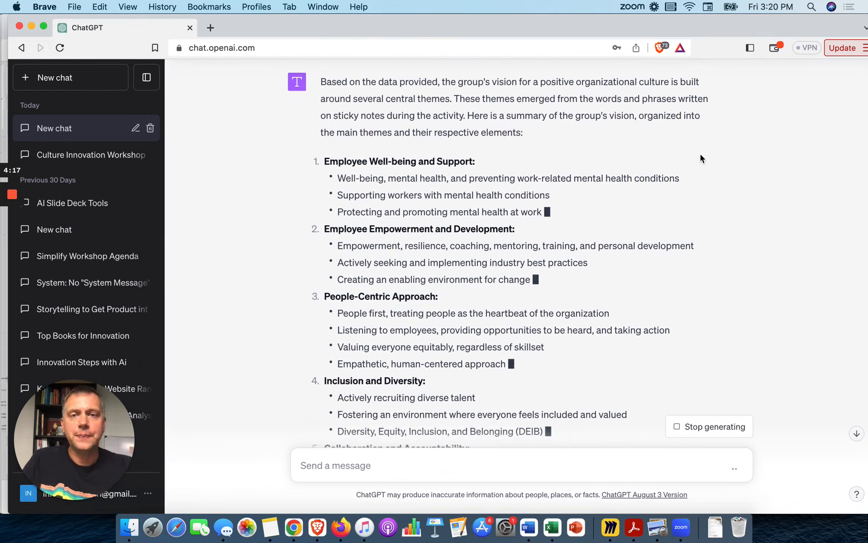
scroll(down, 3)
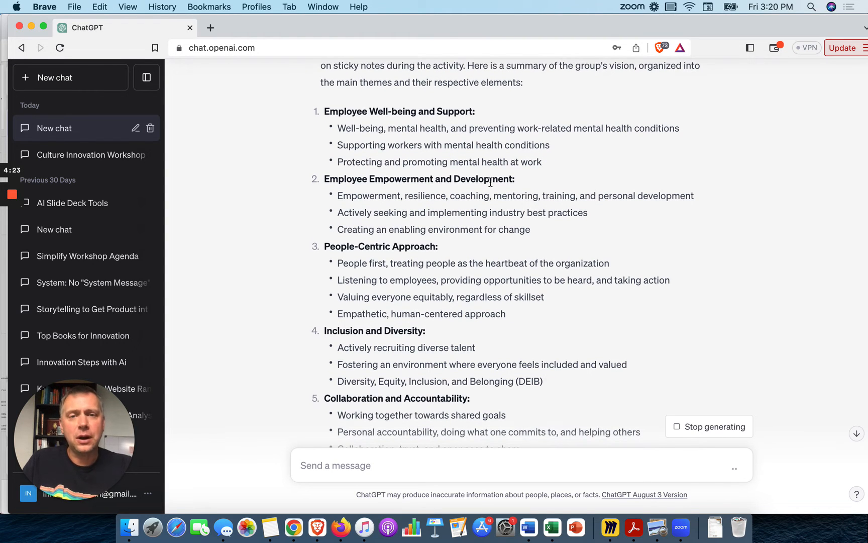
scroll(down, 3)
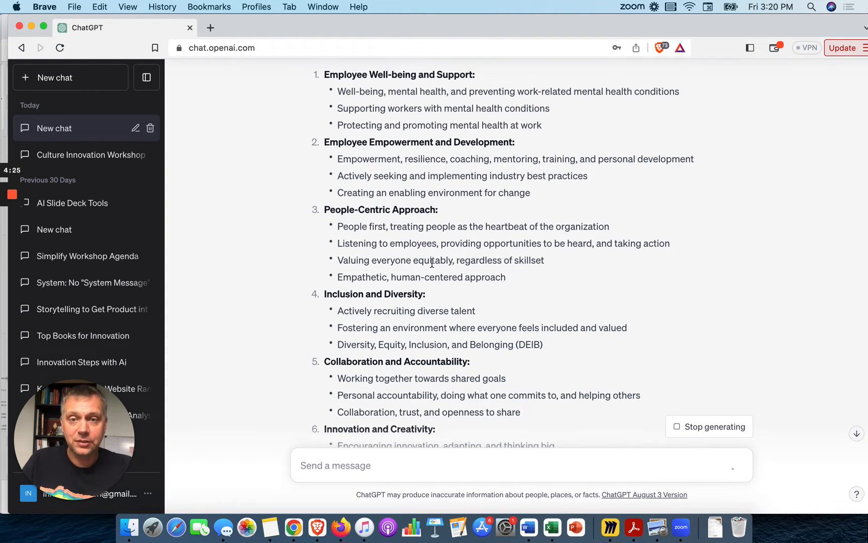
scroll(down, 3)
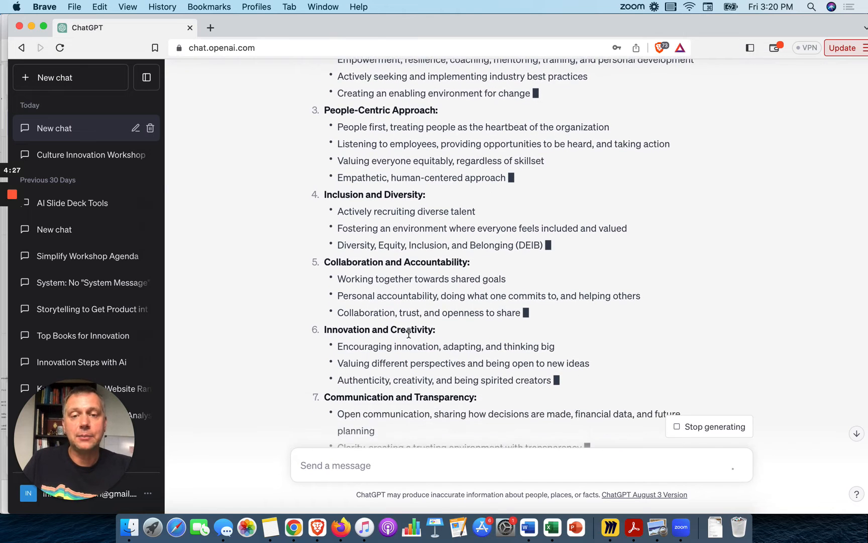
scroll(down, 3)
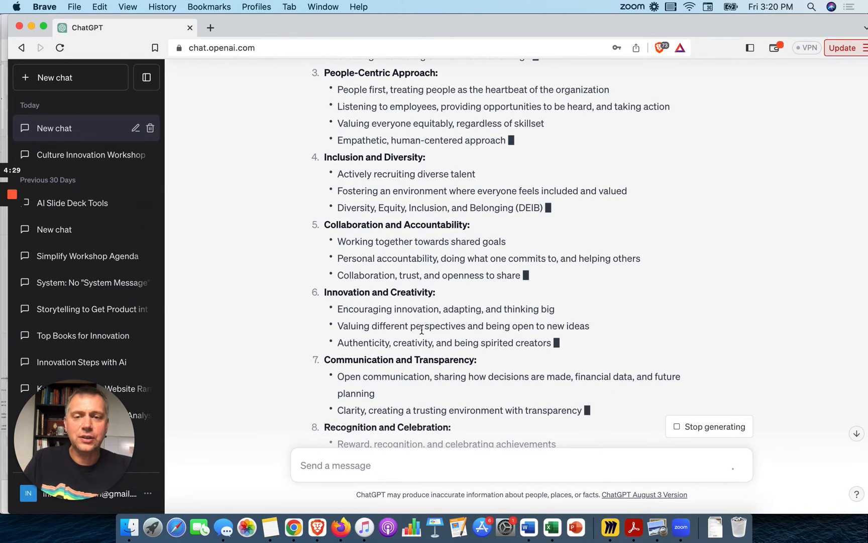
scroll(down, 3)
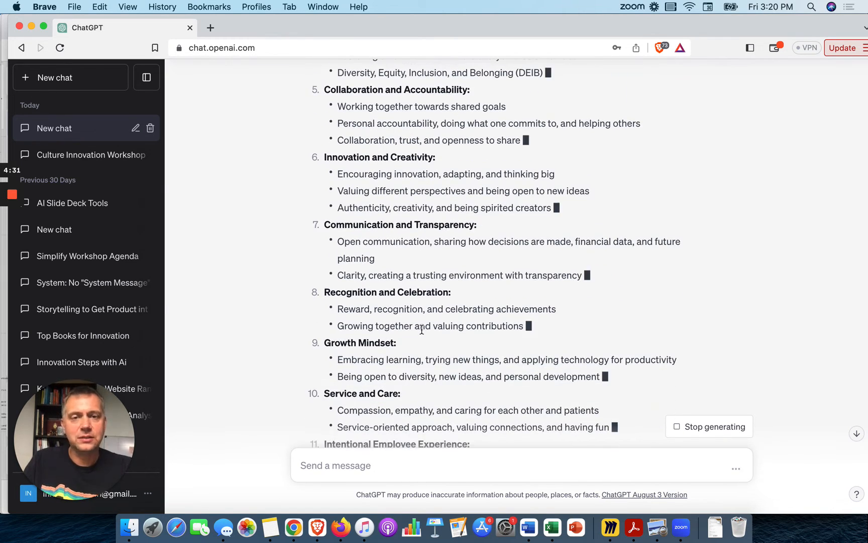
scroll(down, 3)
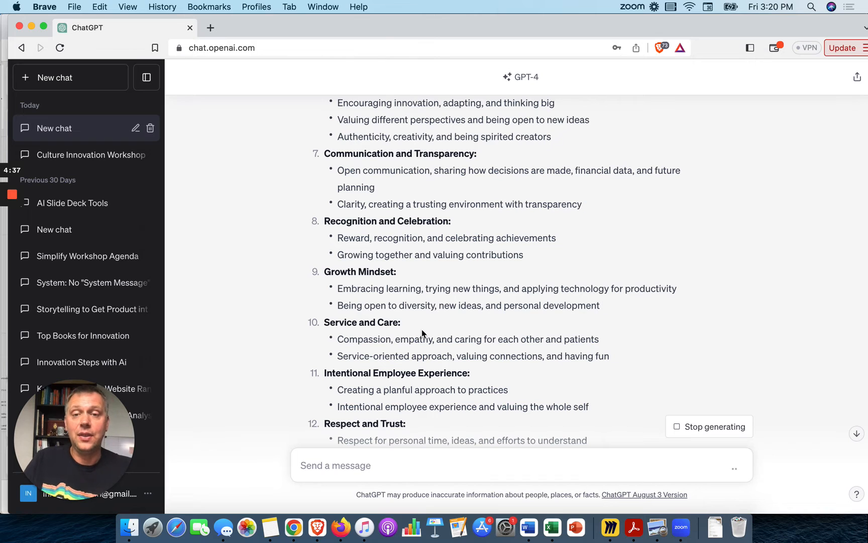
scroll(down, 3)
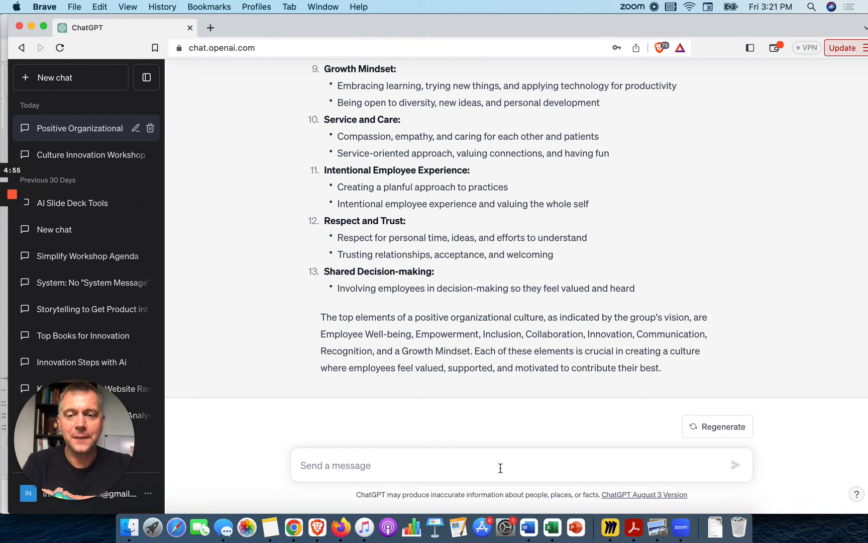
- Ask for the main 4 pillars of positive culture from the group's sticky notes and an article about this vision
text(What are the main)
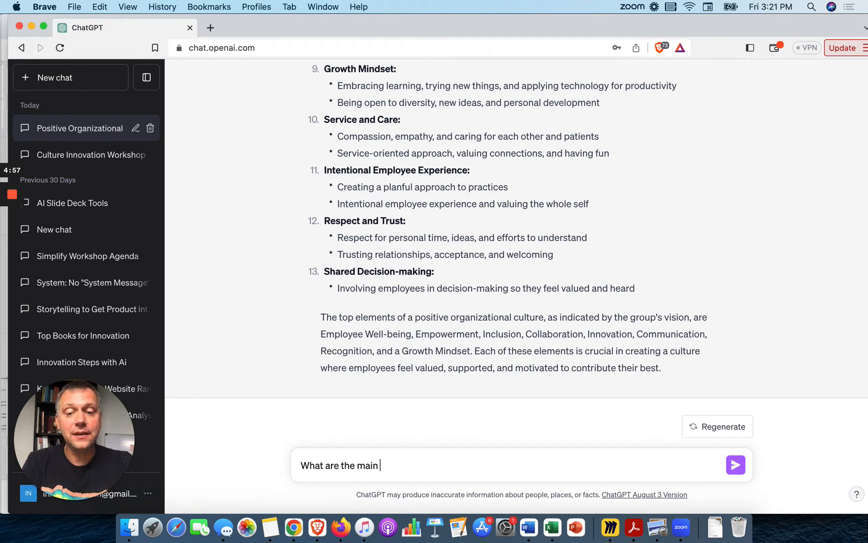
text(4 pillars for)
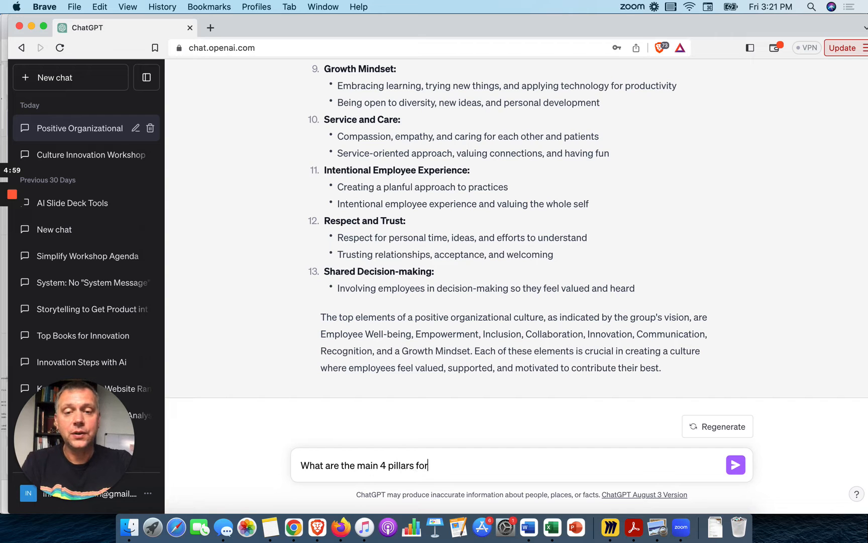
text(a positive orga)
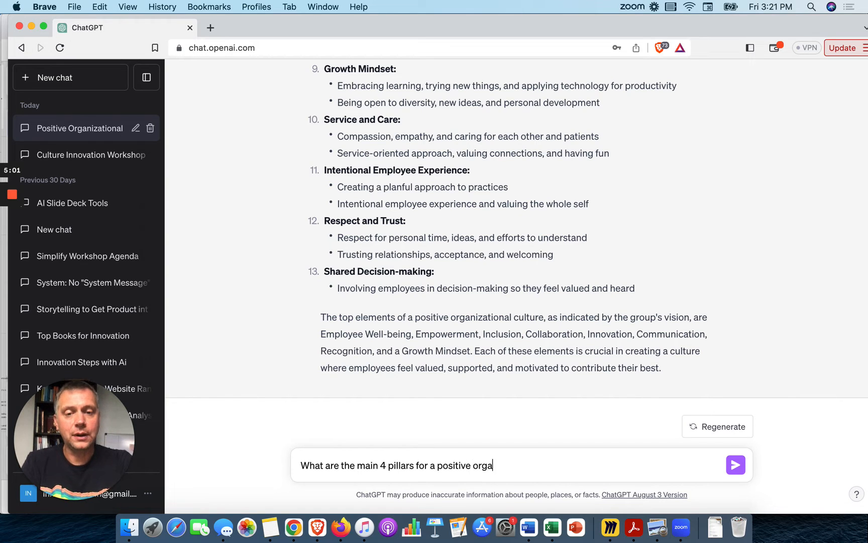
text(nizational culture)
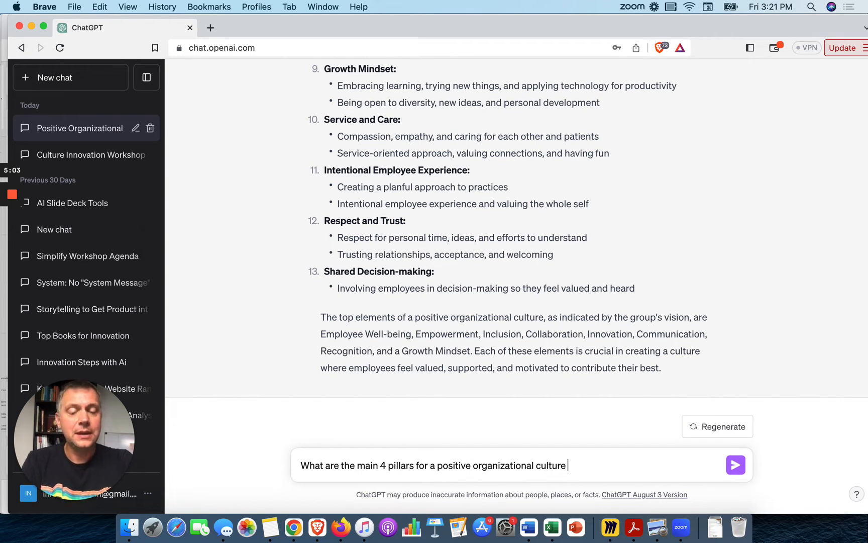
text(as shared by)
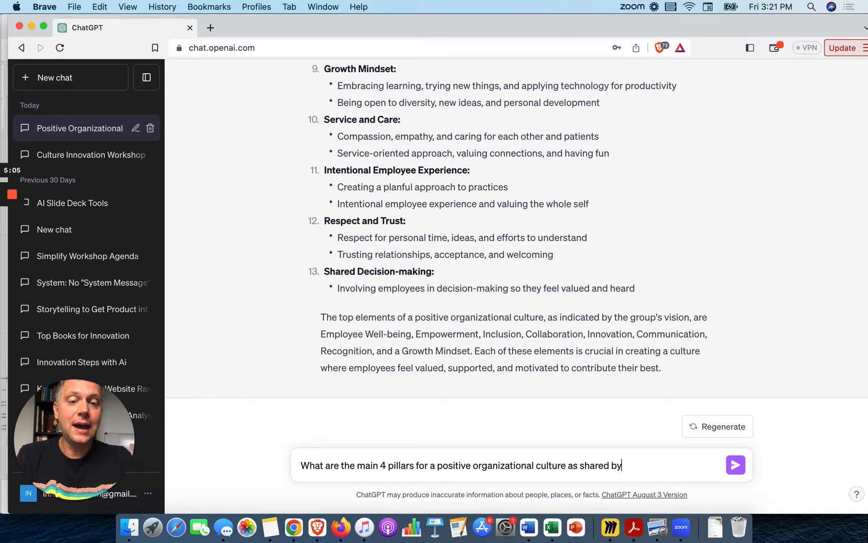
text(the data from)
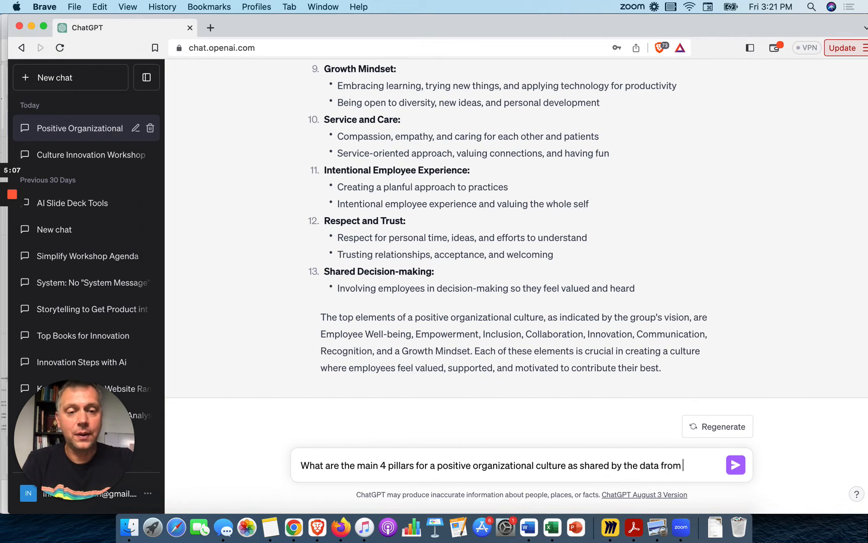
text(the)
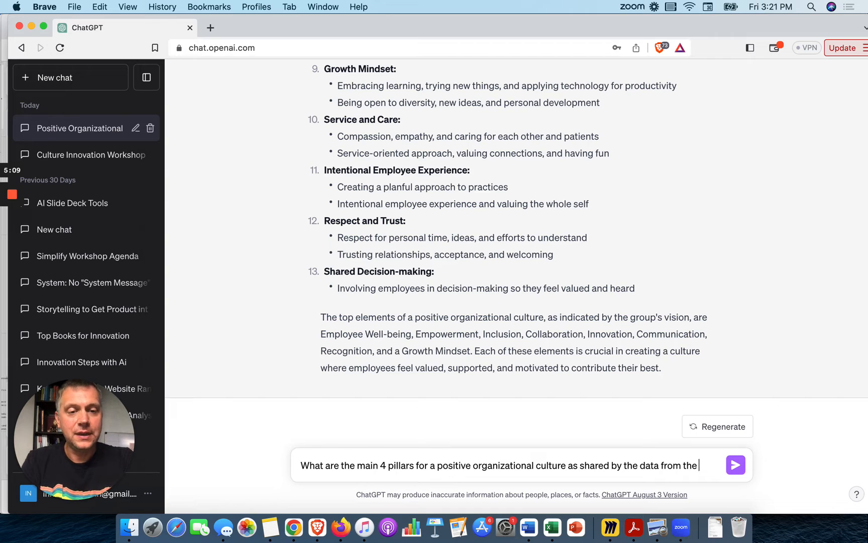
text(individual stick)
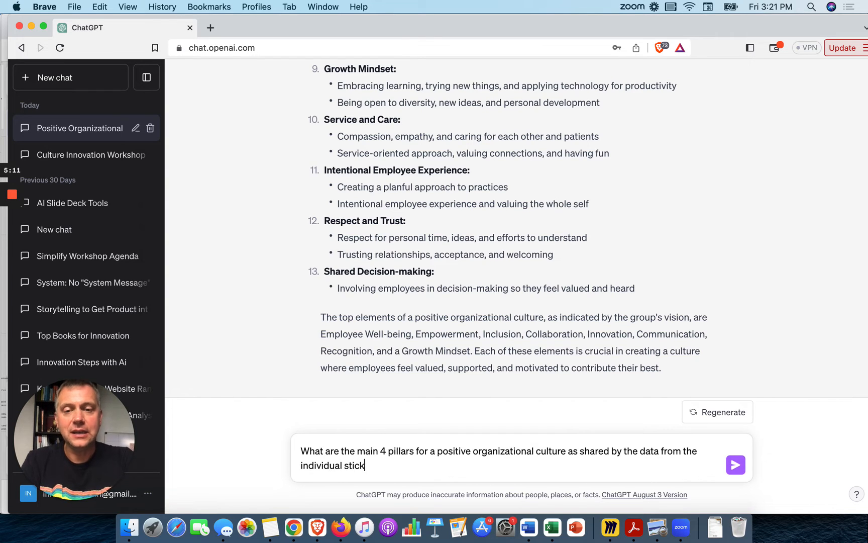
text(y notes in our g)
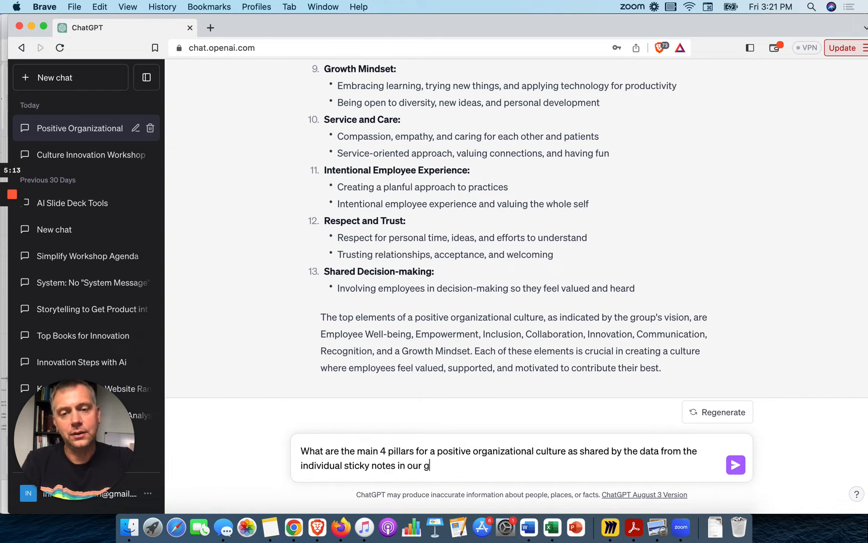
text(roup. Please wr)
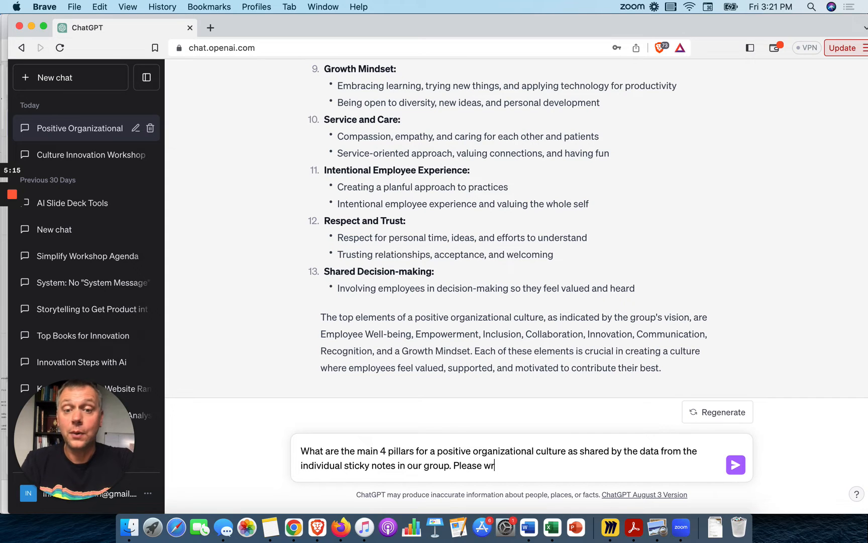
text(ite an article a)
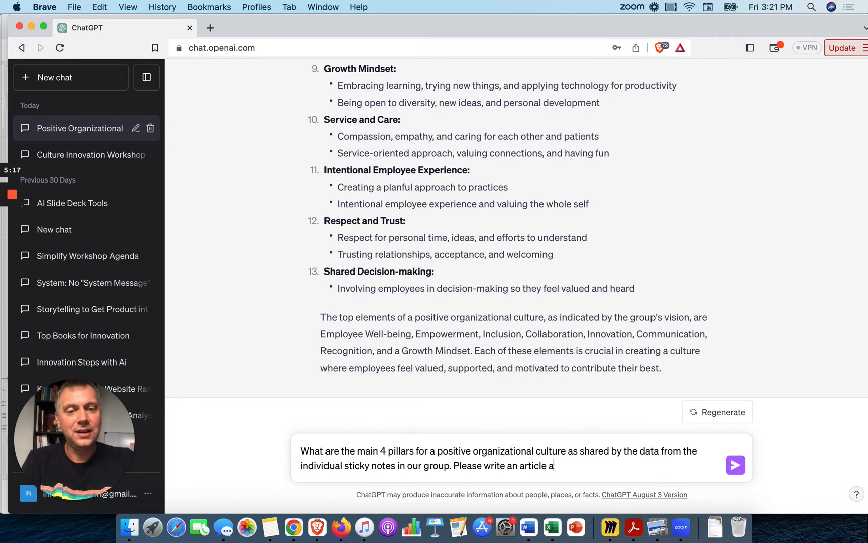
text(bout this vision for a positive c)
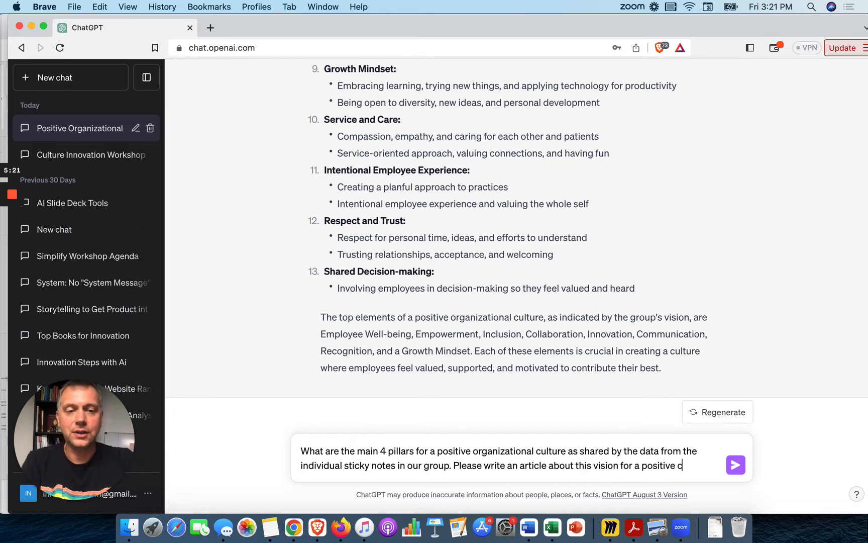
- Send the pillars request and read the article: Well-being, Empowerment and Inclusion, Collaboration, Innovation and Growth Mindset
click(736, 464)
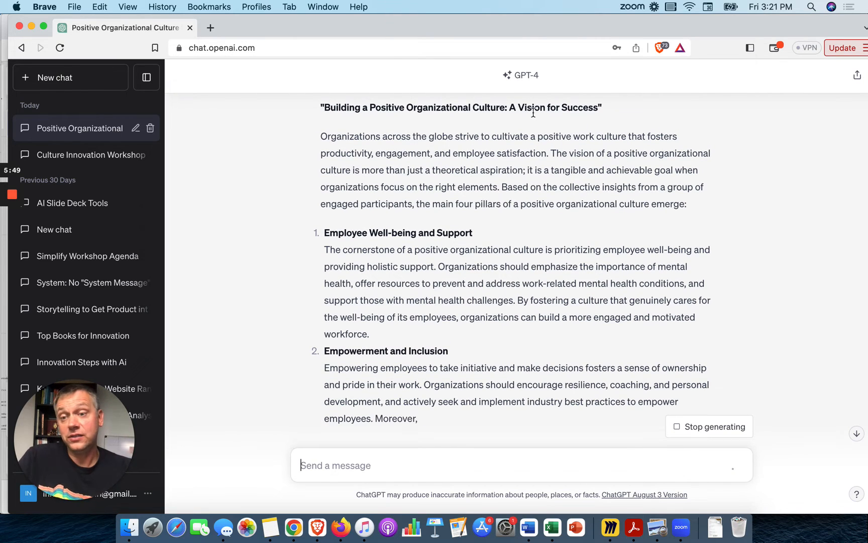
scroll(up, 3)
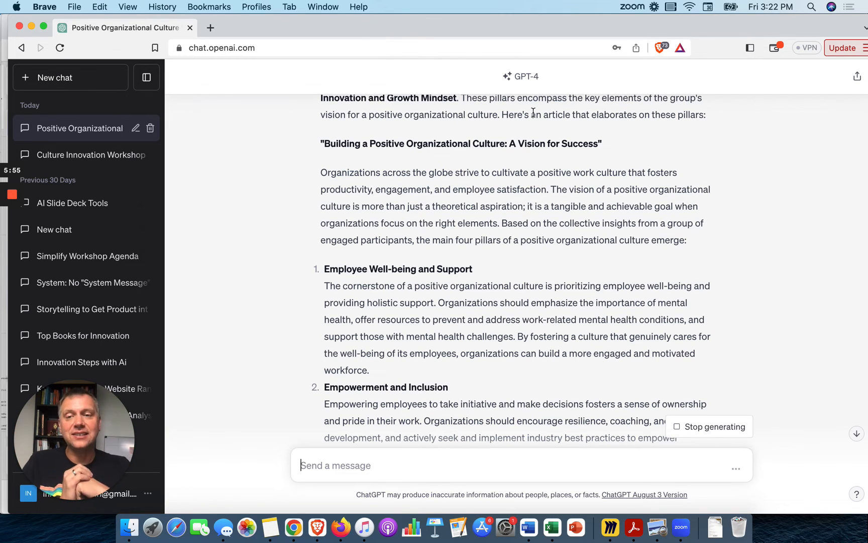
scroll(down, 3)
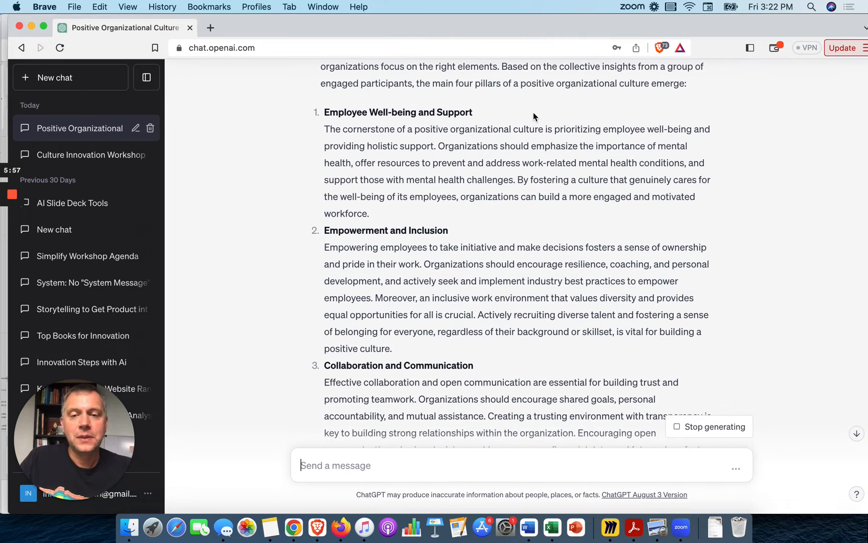
scroll(up, 3)
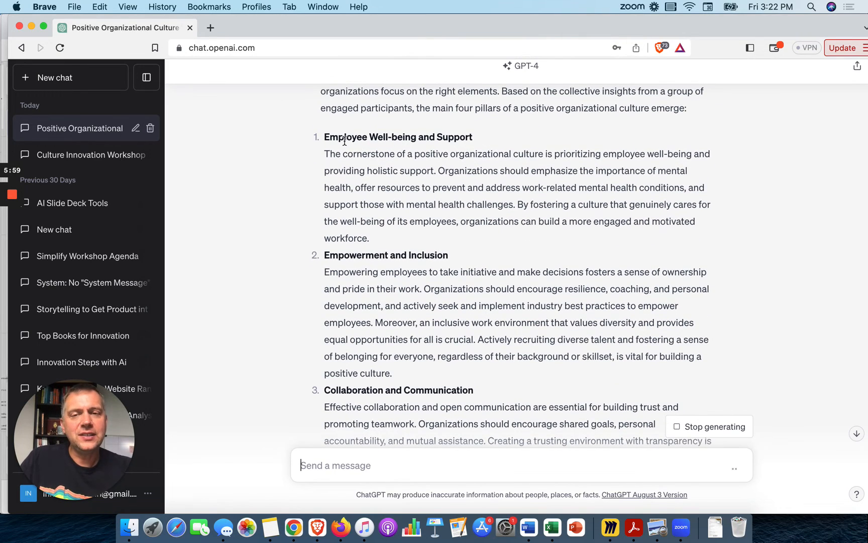
mouse_move(431, 149)
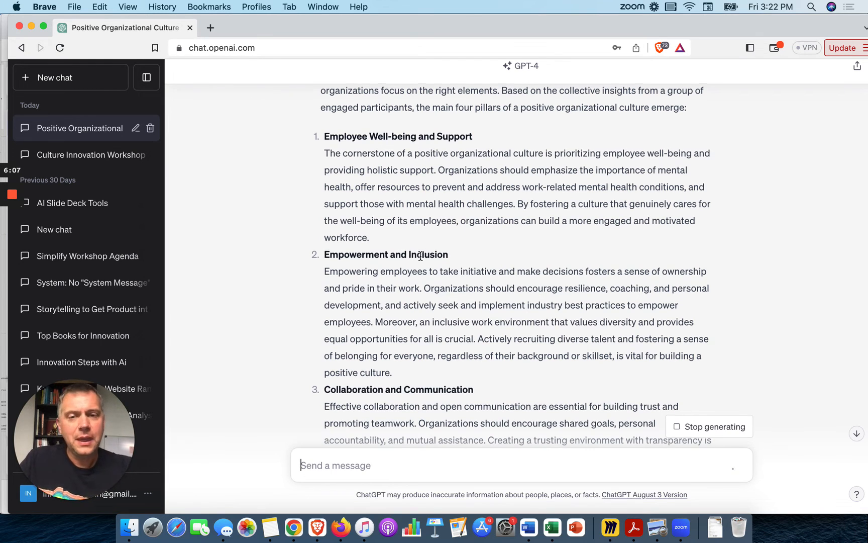
scroll(down, 3)
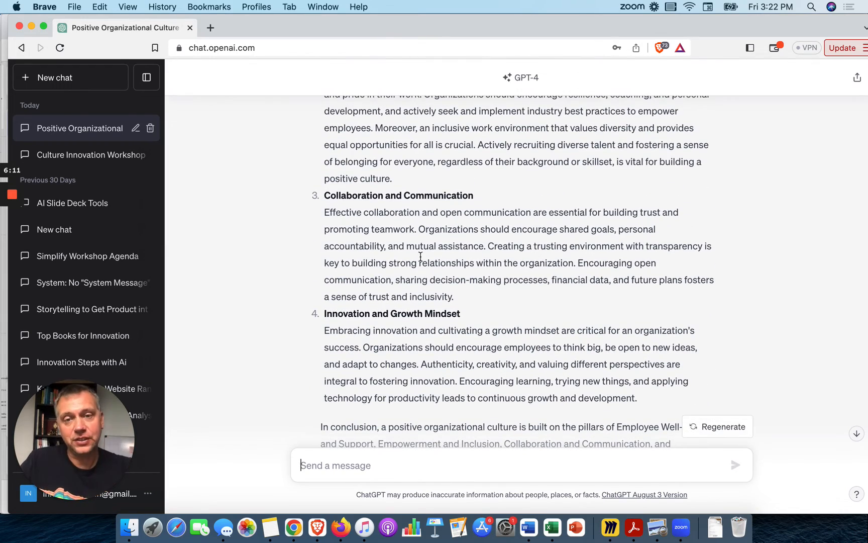
scroll(up, 3)
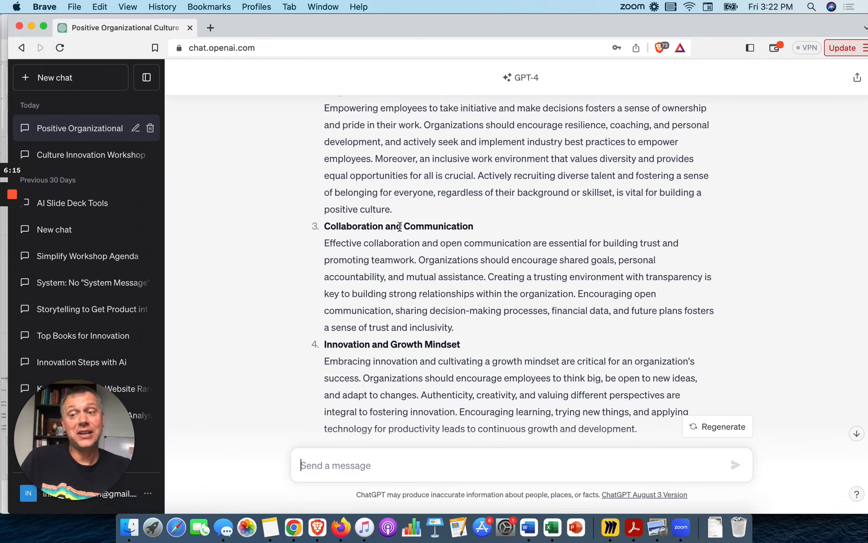
scroll(down, 3)
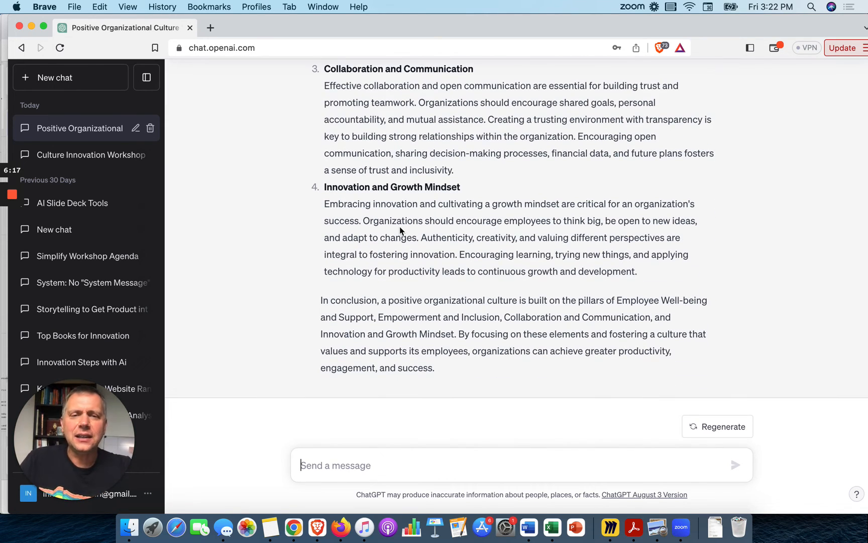
scroll(up, 3)
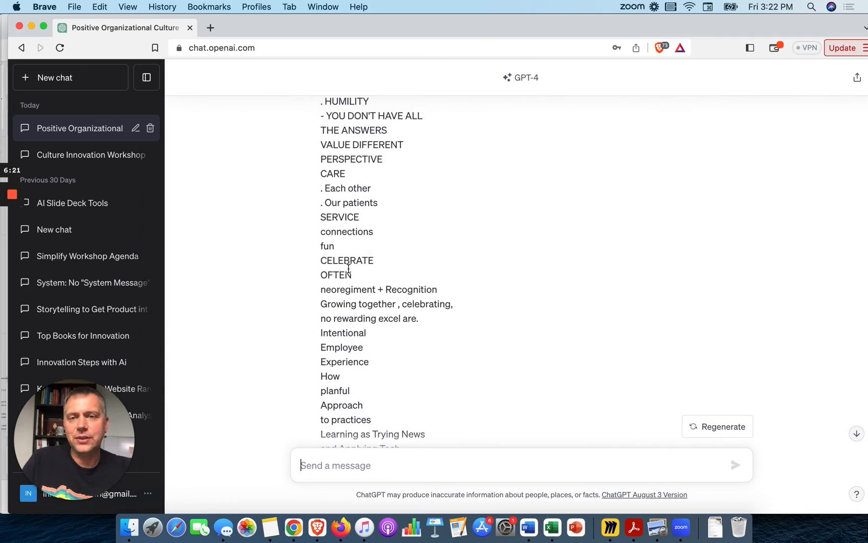
scroll(down, 3)
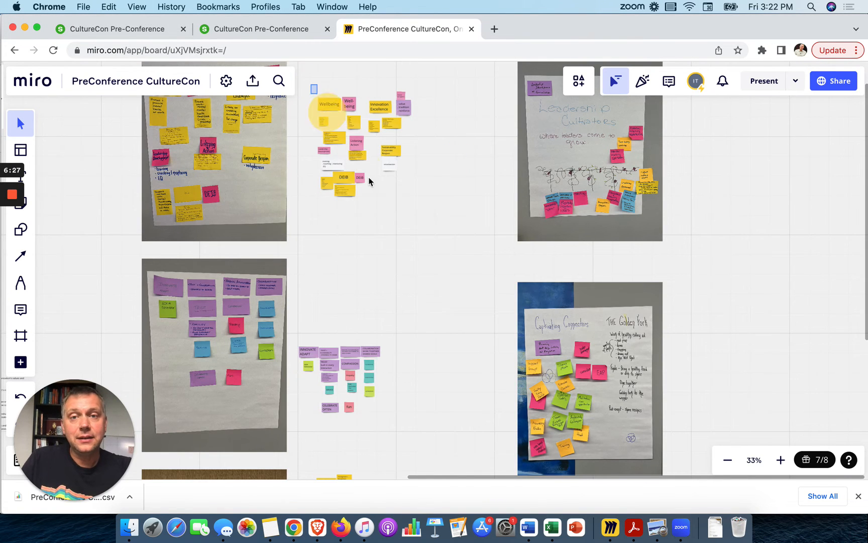
- Copy the small Miro sticky-note cluster (Wellbeing, Innovation Excellence) from the board
click(344, 138)
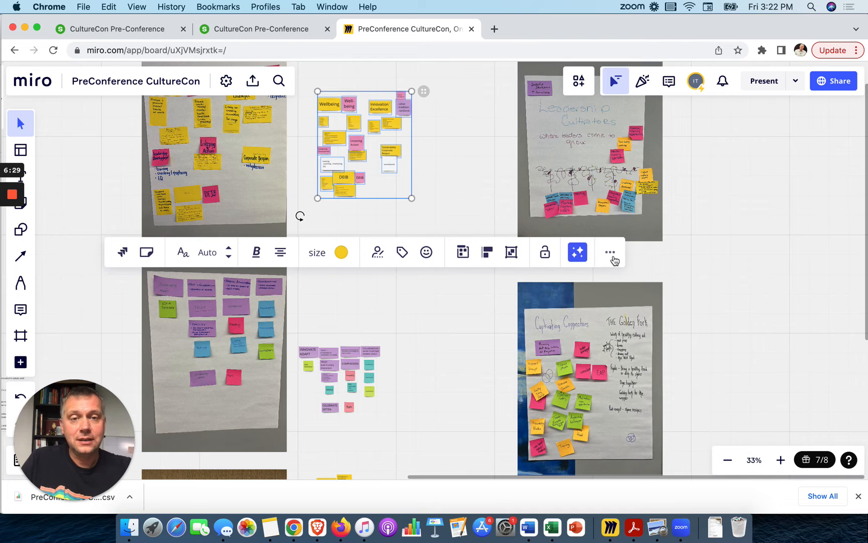
click(610, 252)
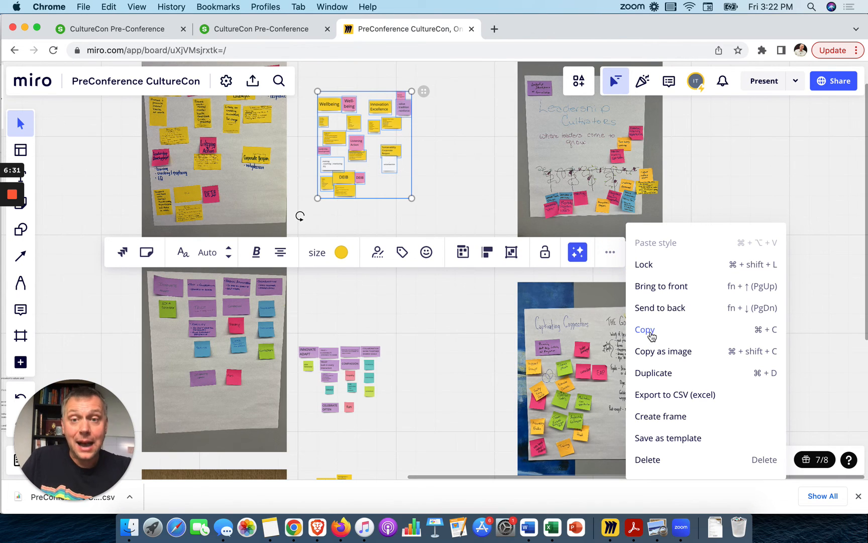
click(392, 419)
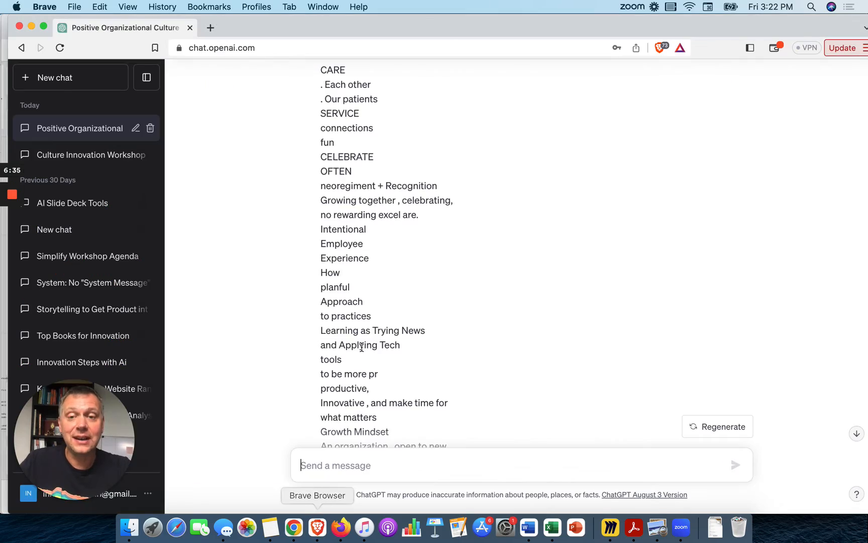
scroll(down, 3)
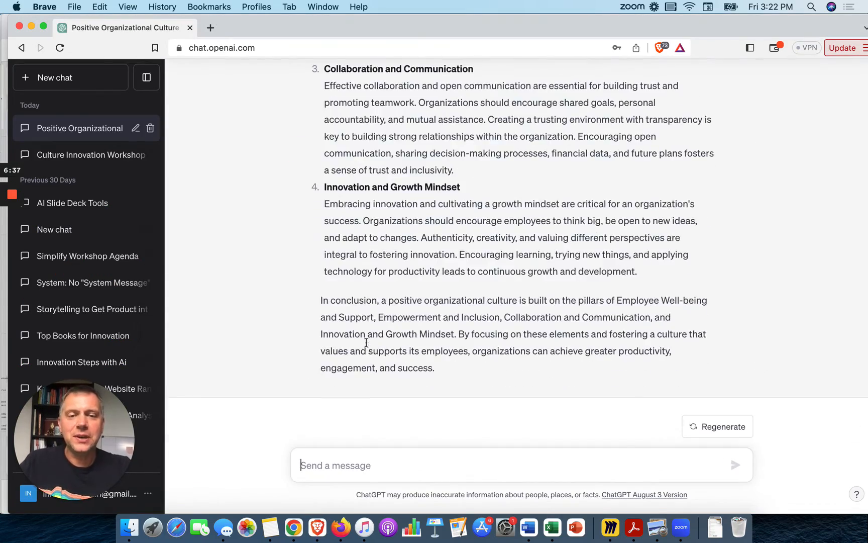
scroll(up, 3)
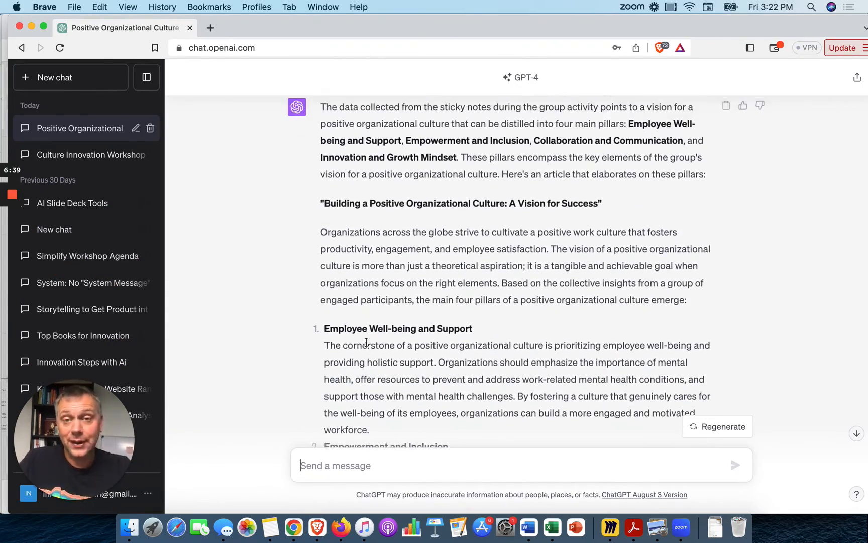
scroll(up, 3)
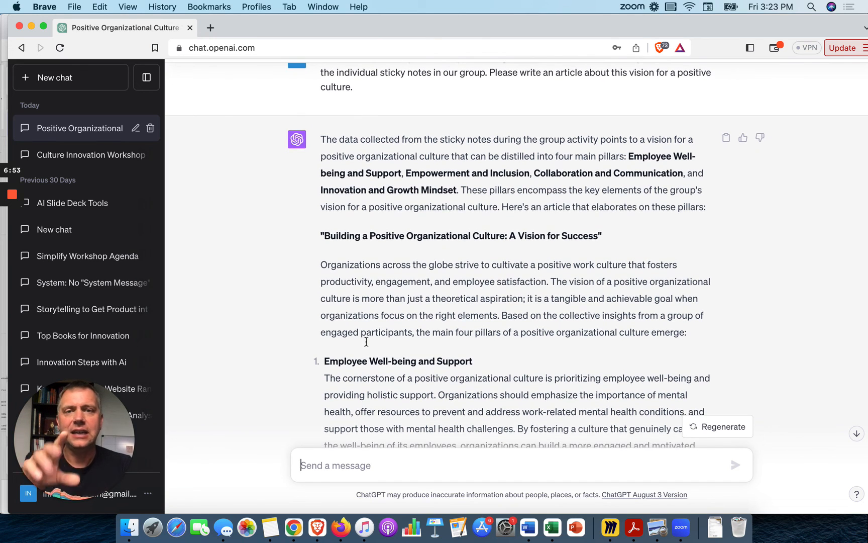
scroll(down, 3)
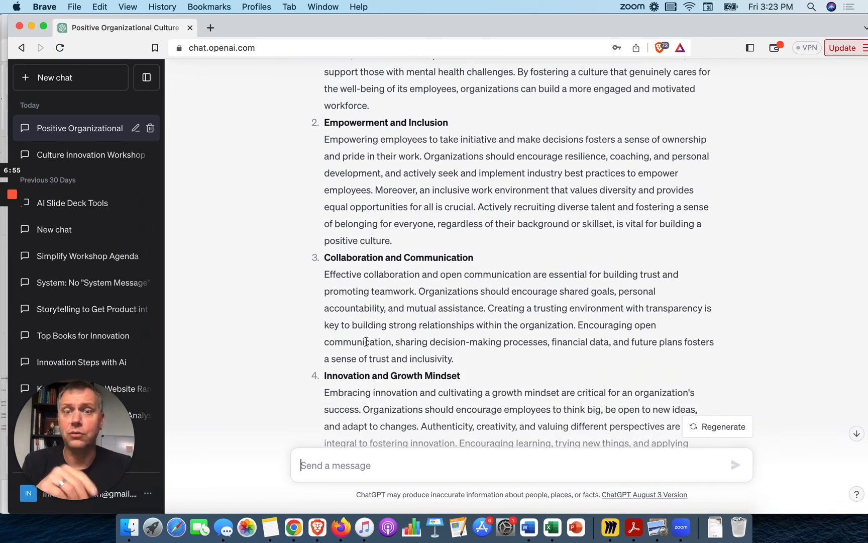
scroll(up, 3)
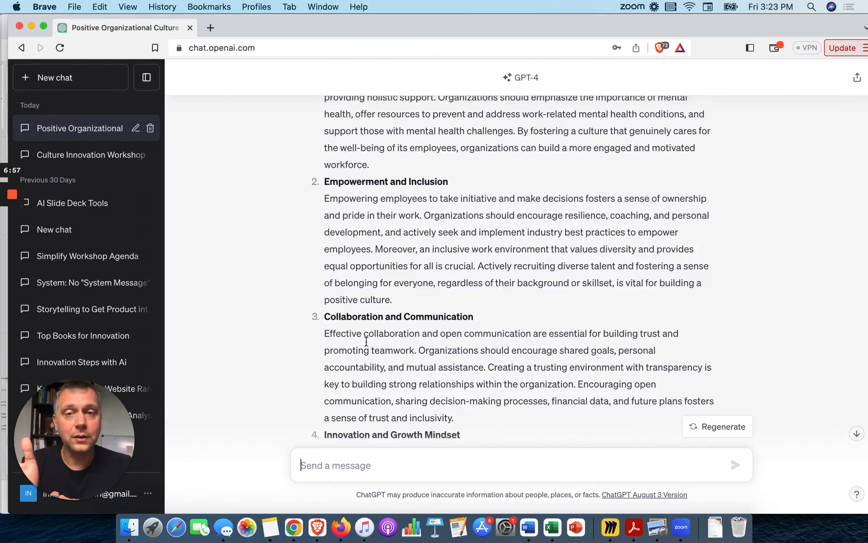
scroll(up, 3)
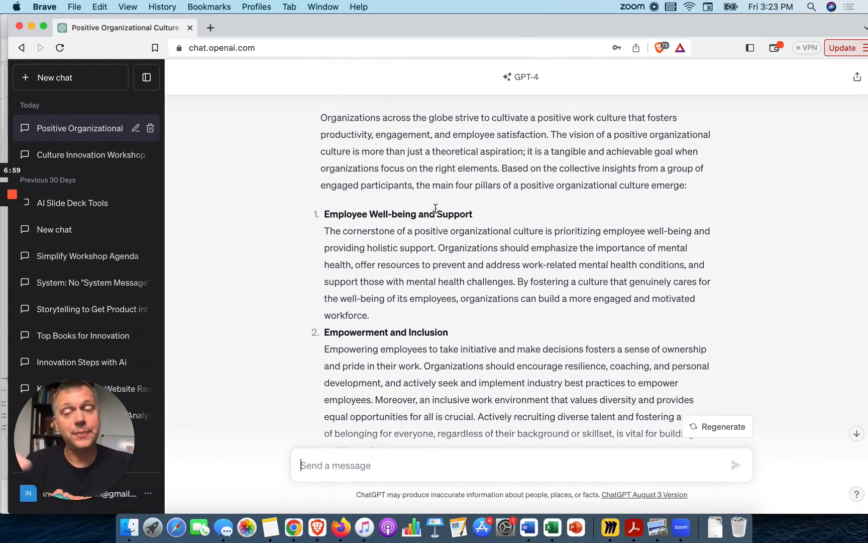
scroll(down, 3)
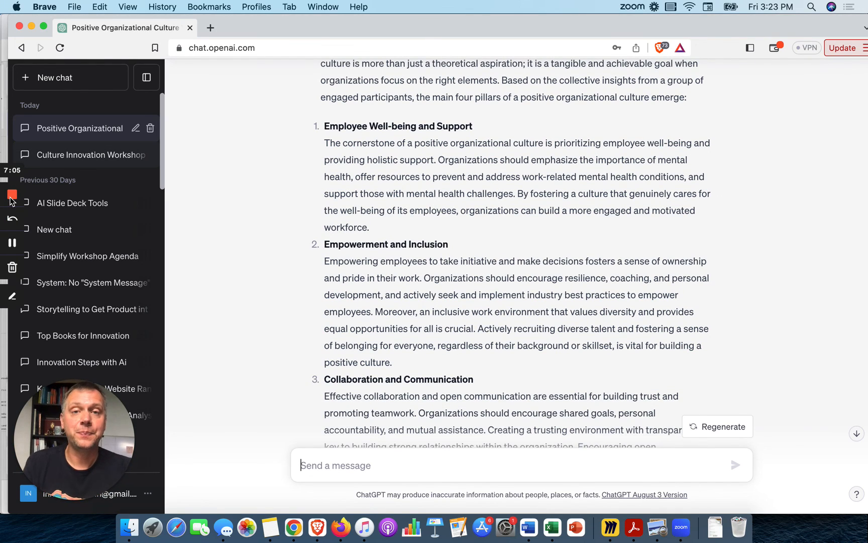
mouse_move(11, 194)
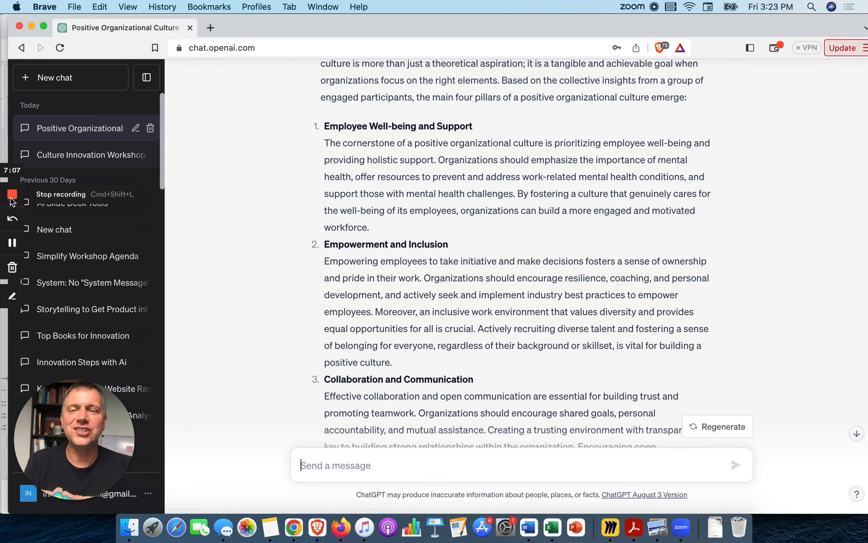